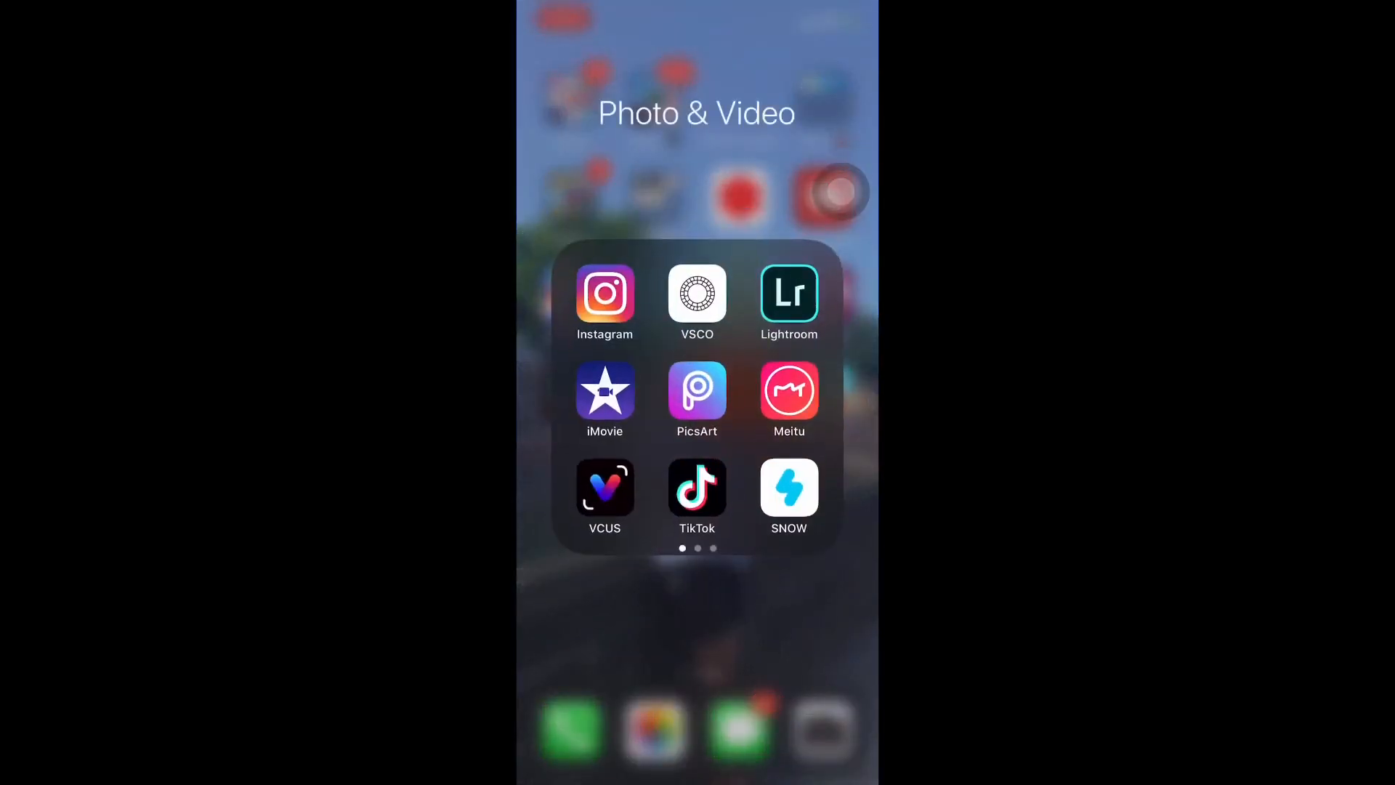
Step: Launch Instagram from the Photo & Video folder and view the profile page
{"action": "left_click", "coordinate": [603, 303]}
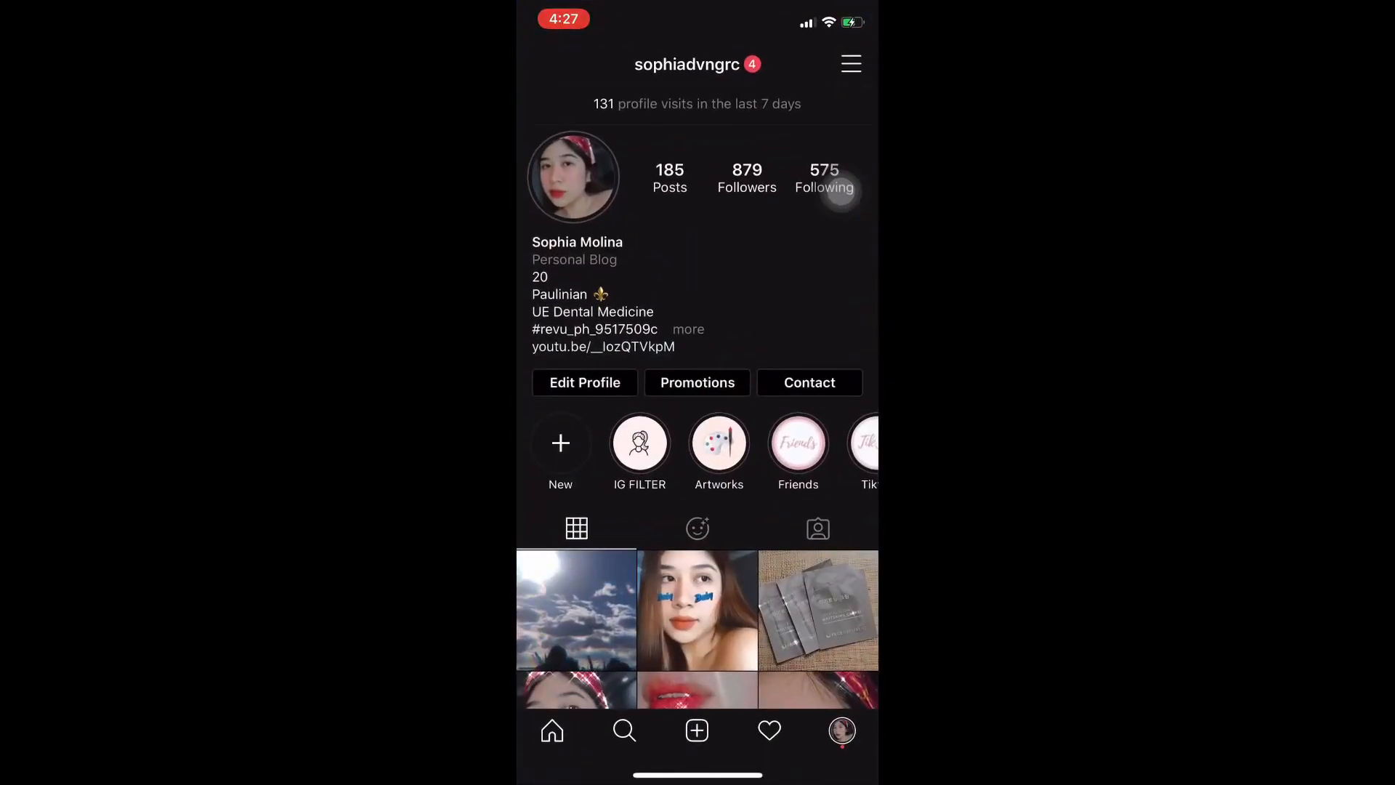
{"action": "left_click", "coordinate": [697, 529]}
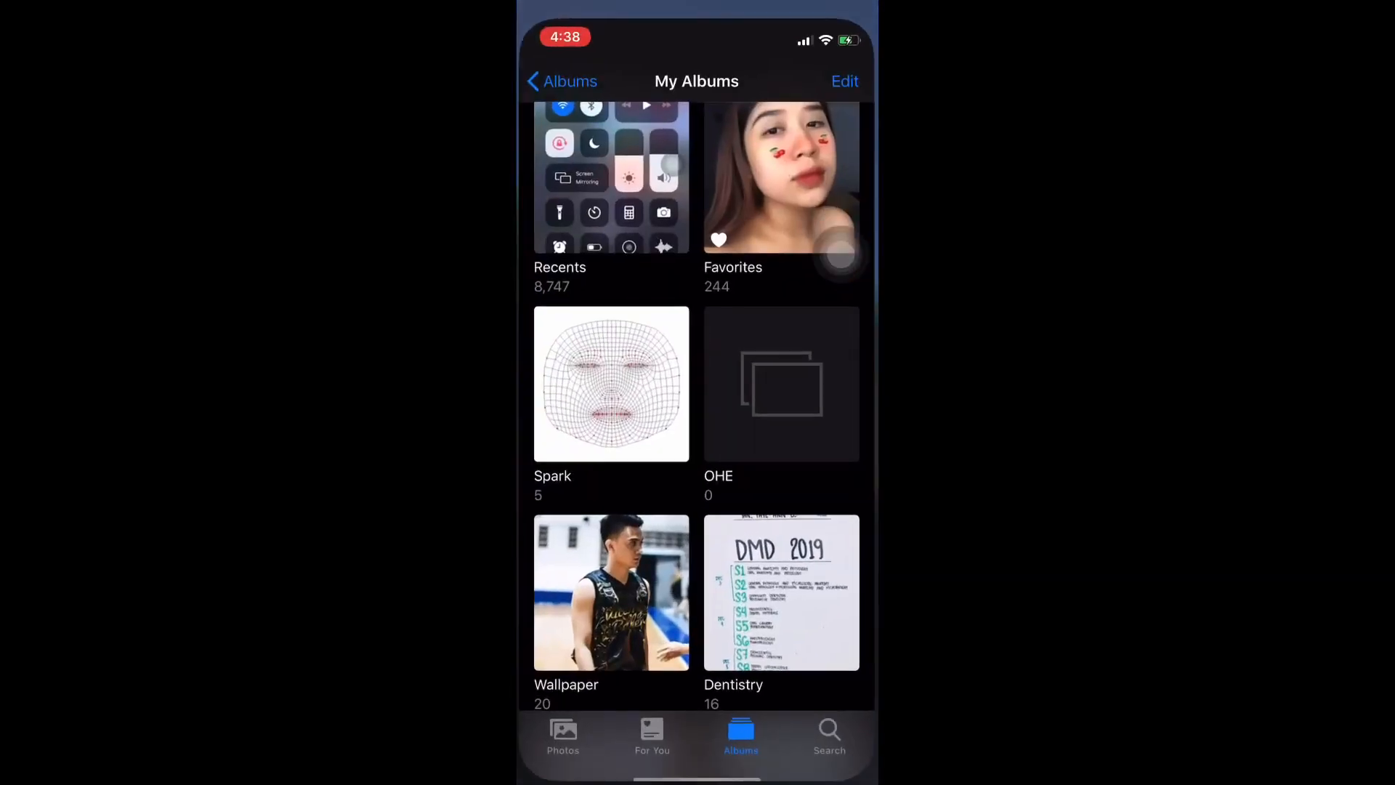
Step: Open the Spark album in Photos to check the face mesh image
{"action": "left_click", "coordinate": [611, 384]}
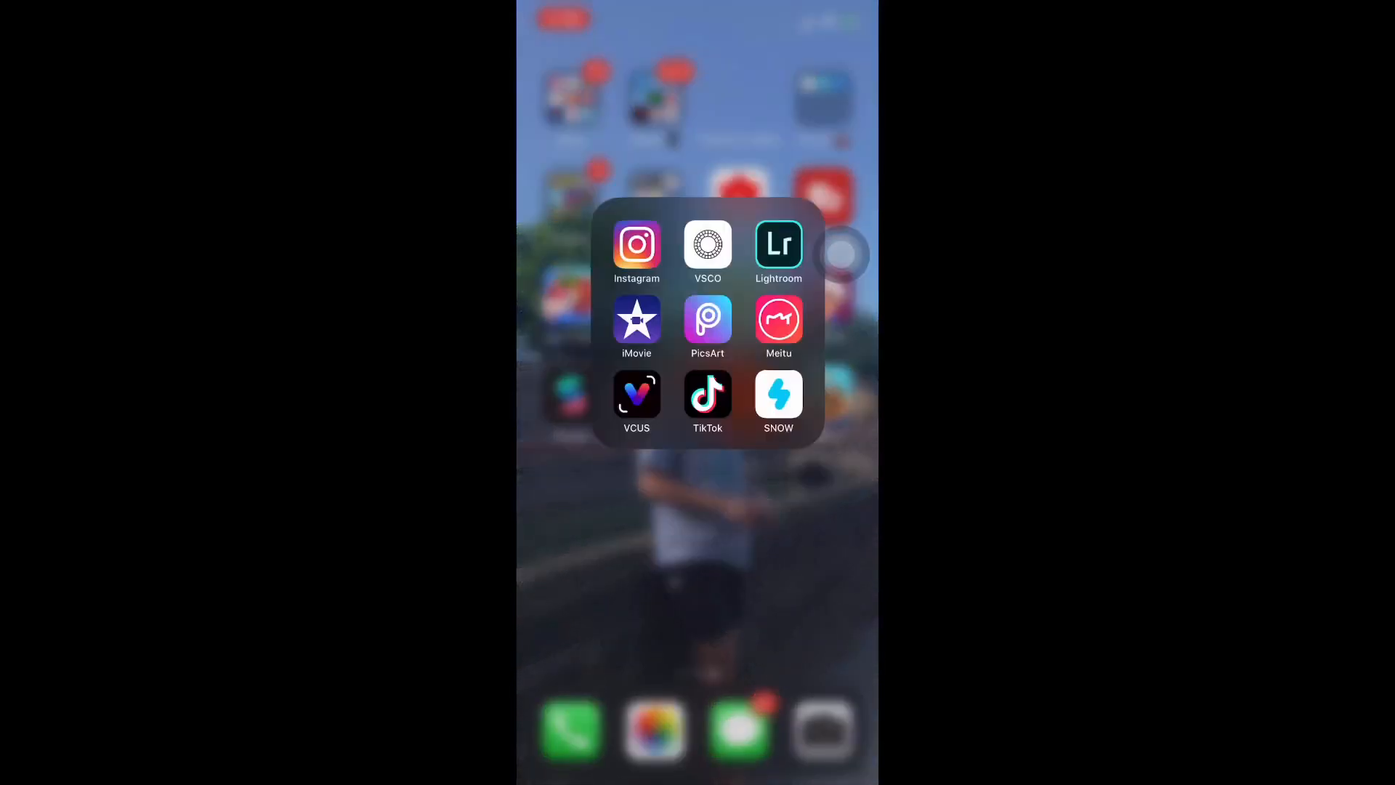
Step: Launch PicsArt and enlarge the face mesh image to fill the transparent canvas
{"action": "left_click", "coordinate": [707, 320]}
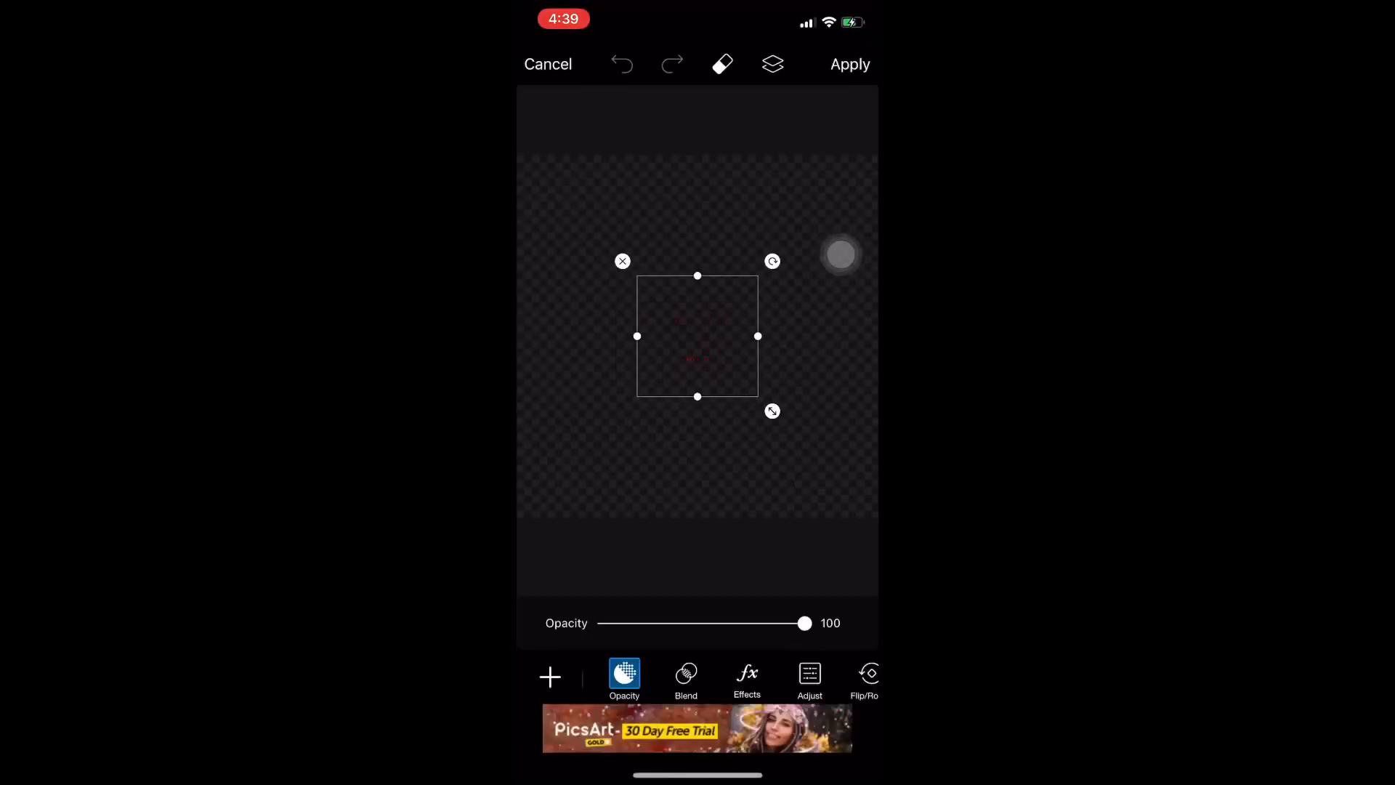
{"action": "left_click_drag", "start_coordinate": [771, 410], "coordinate": [837, 477]}
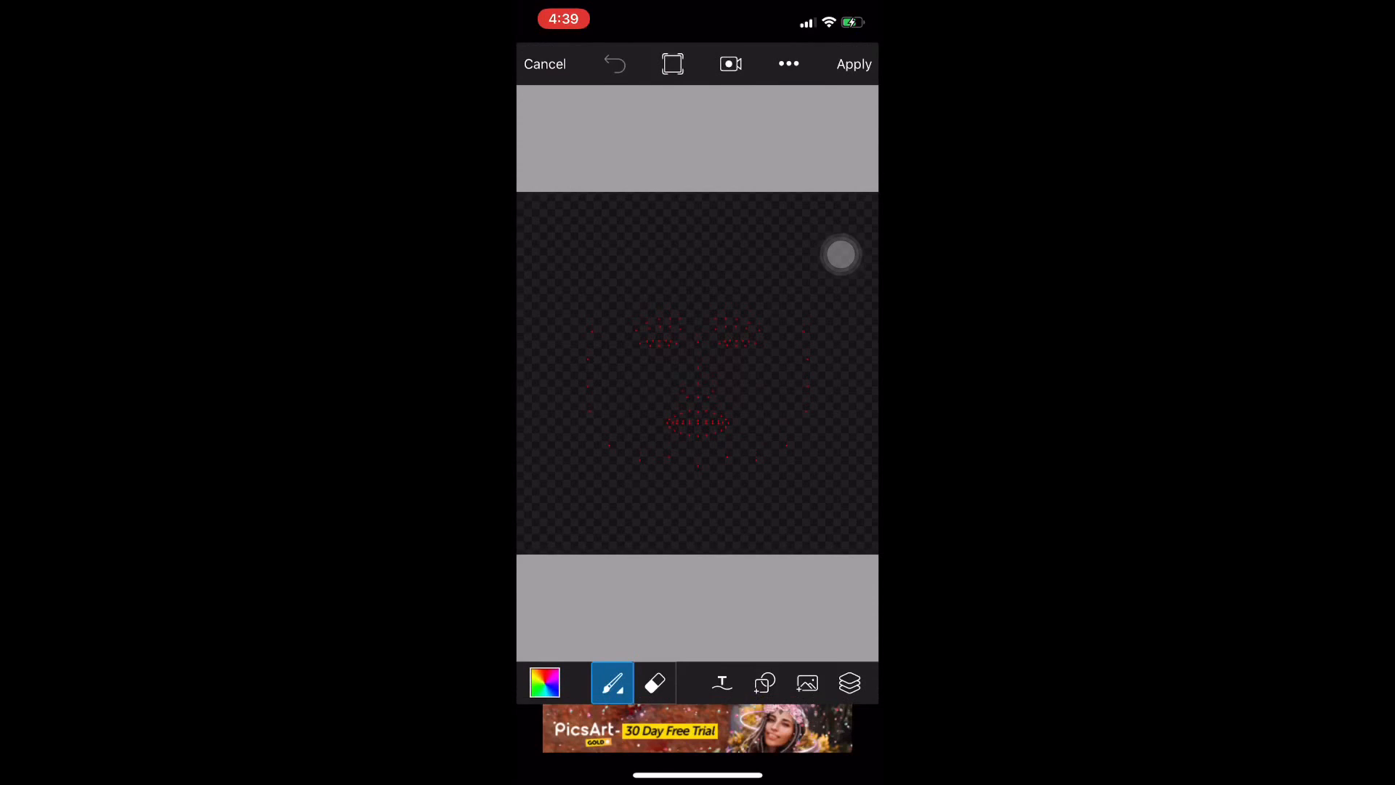
Step: Pick purple as the brush colour and open the Layers panel
{"action": "left_click", "coordinate": [544, 683]}
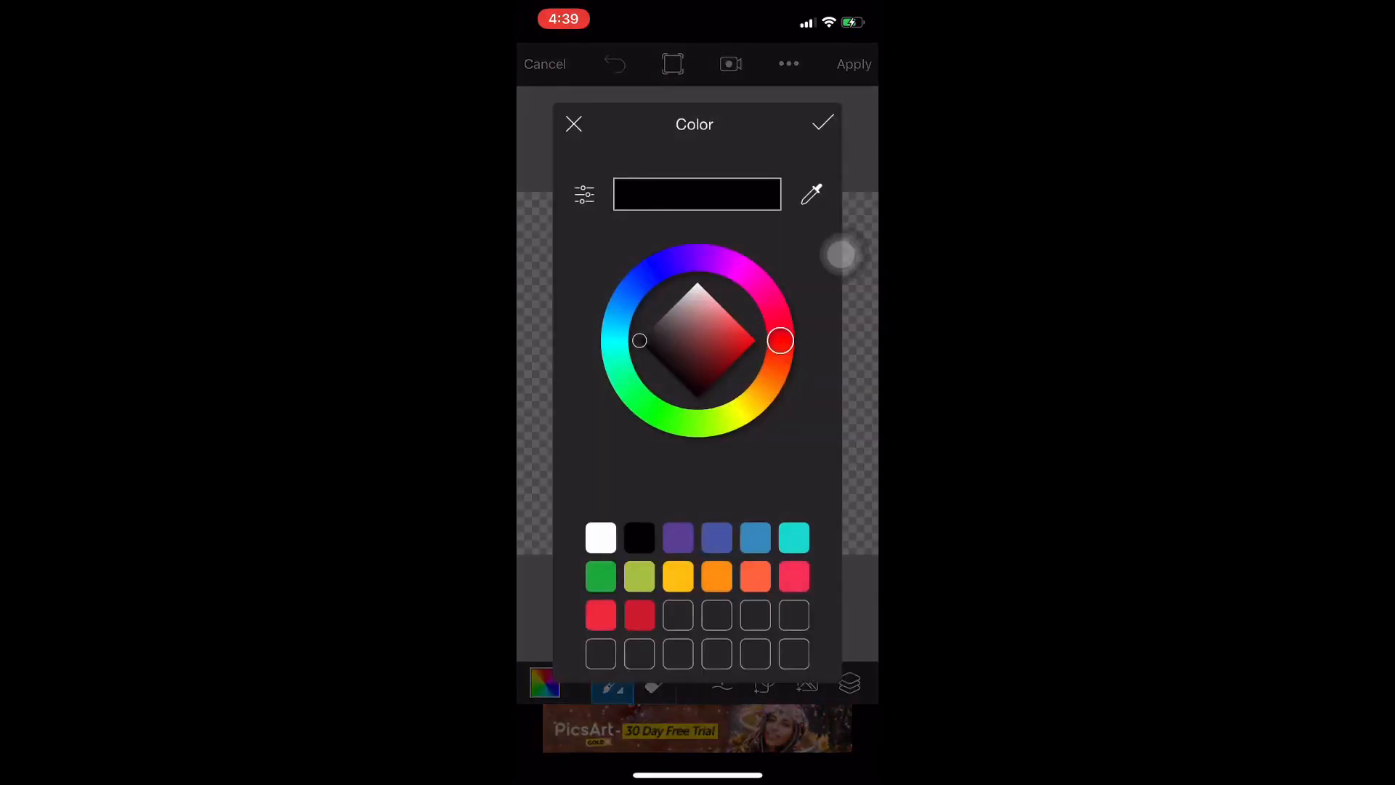
{"action": "left_click", "coordinate": [821, 123]}
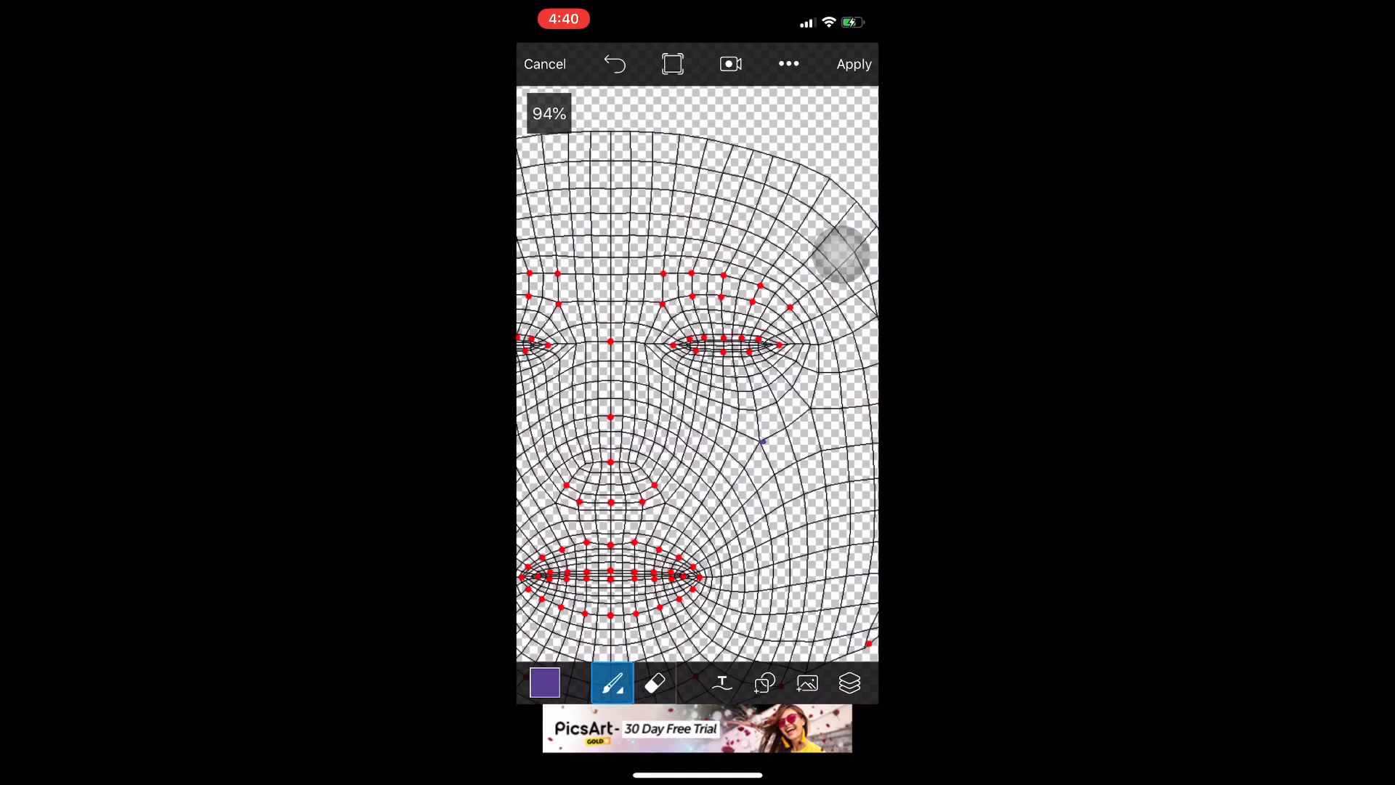
{"action": "left_click", "coordinate": [849, 683]}
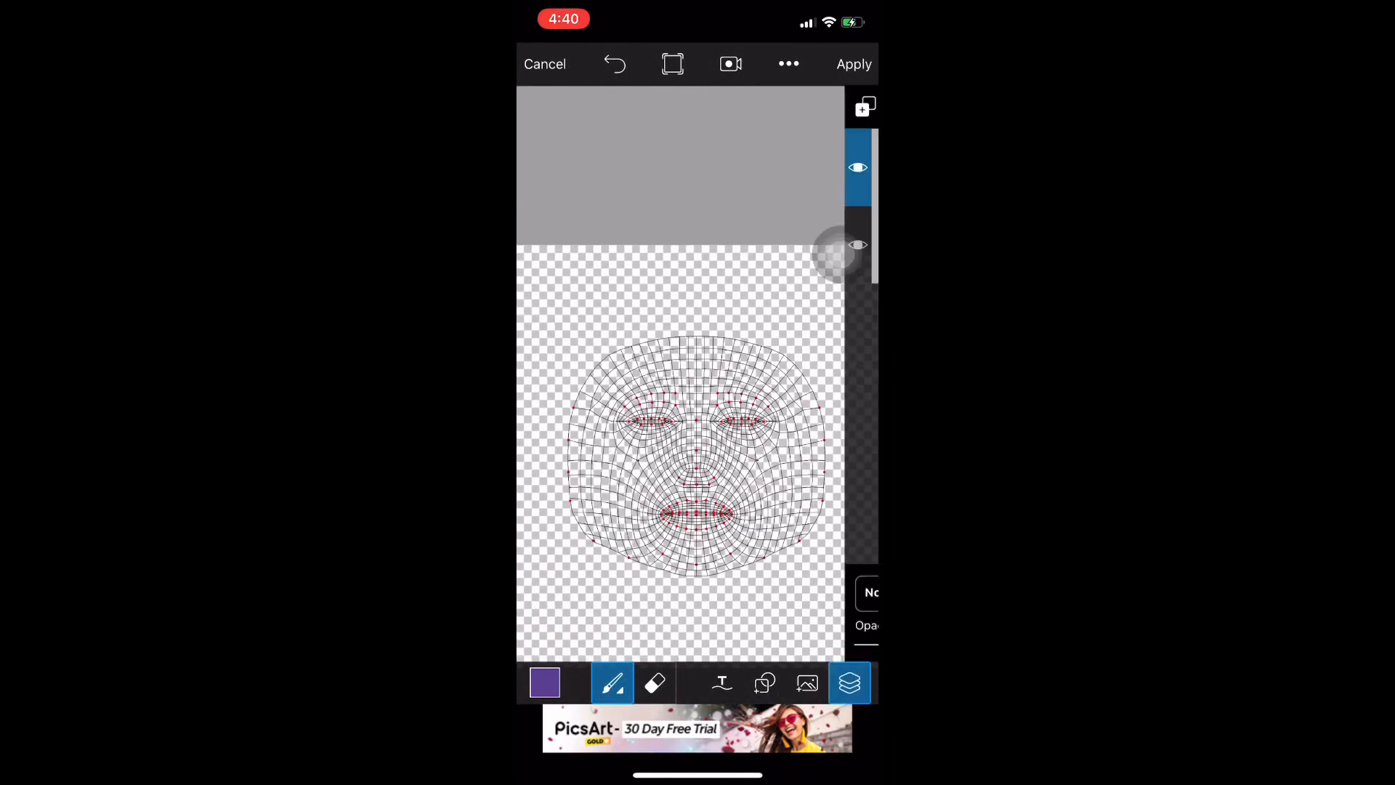
{"action": "left_click", "coordinate": [848, 683]}
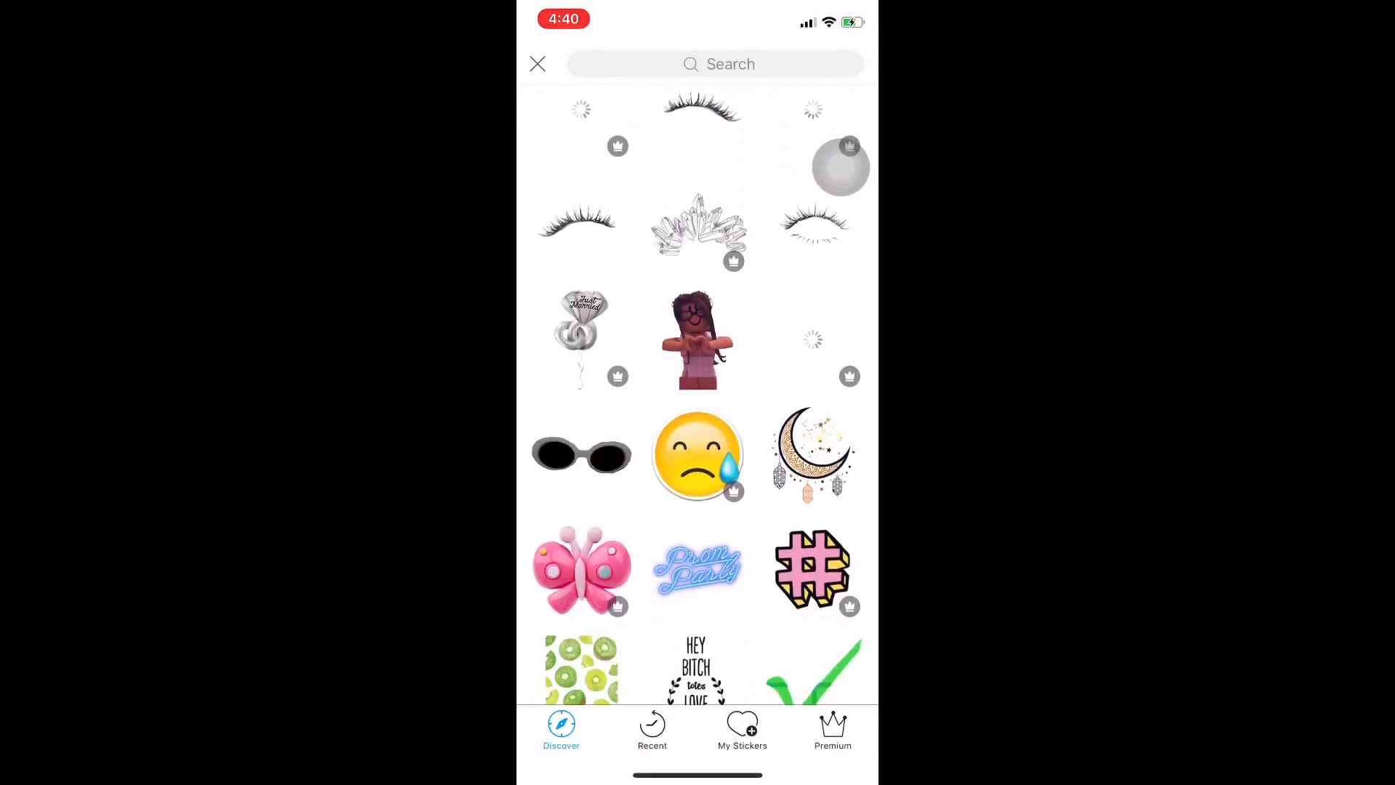
Step: Place the neon Baby sticker on the left, then re-add it from Recent stickers
{"action": "scroll", "scroll_direction": "down", "scroll_amount": 3}
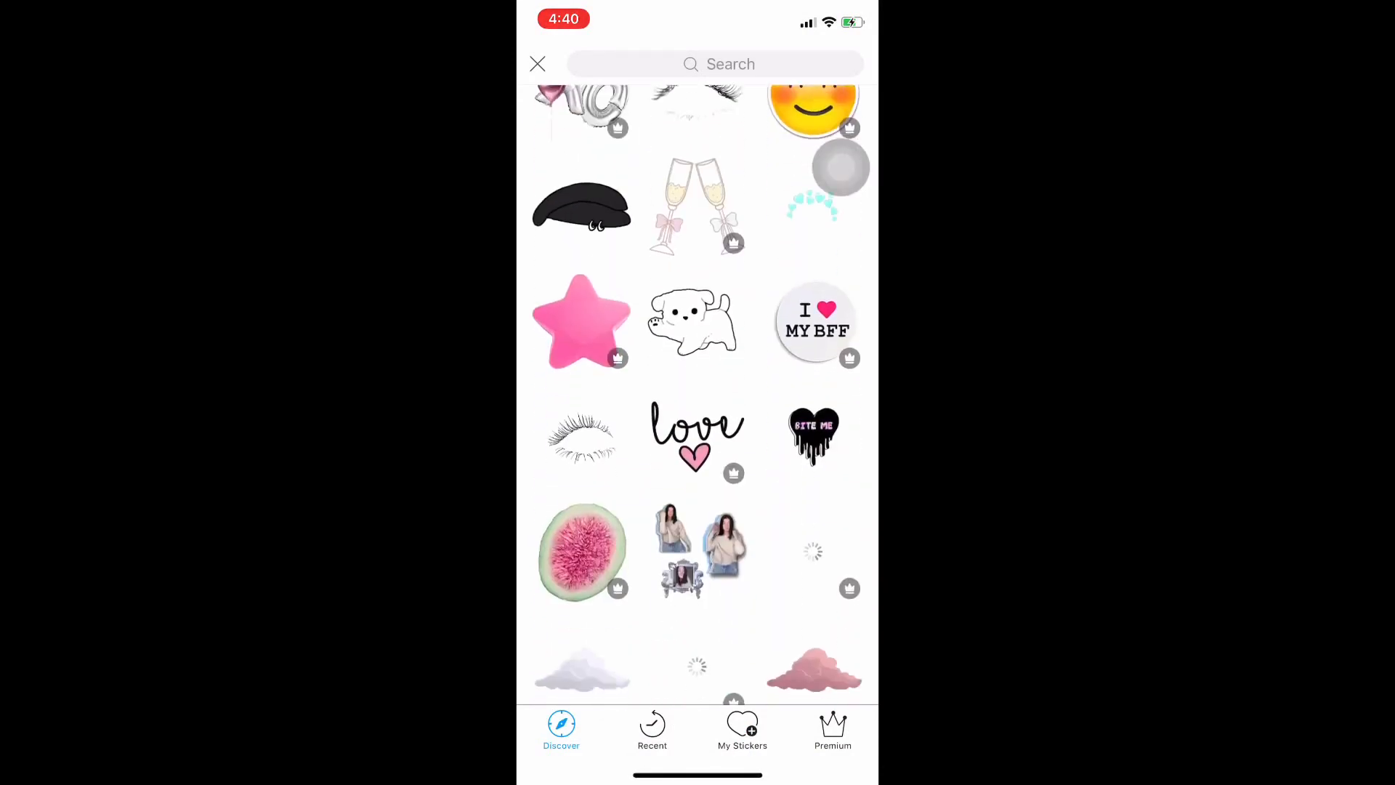
{"action": "scroll", "scroll_direction": "down", "scroll_amount": 3}
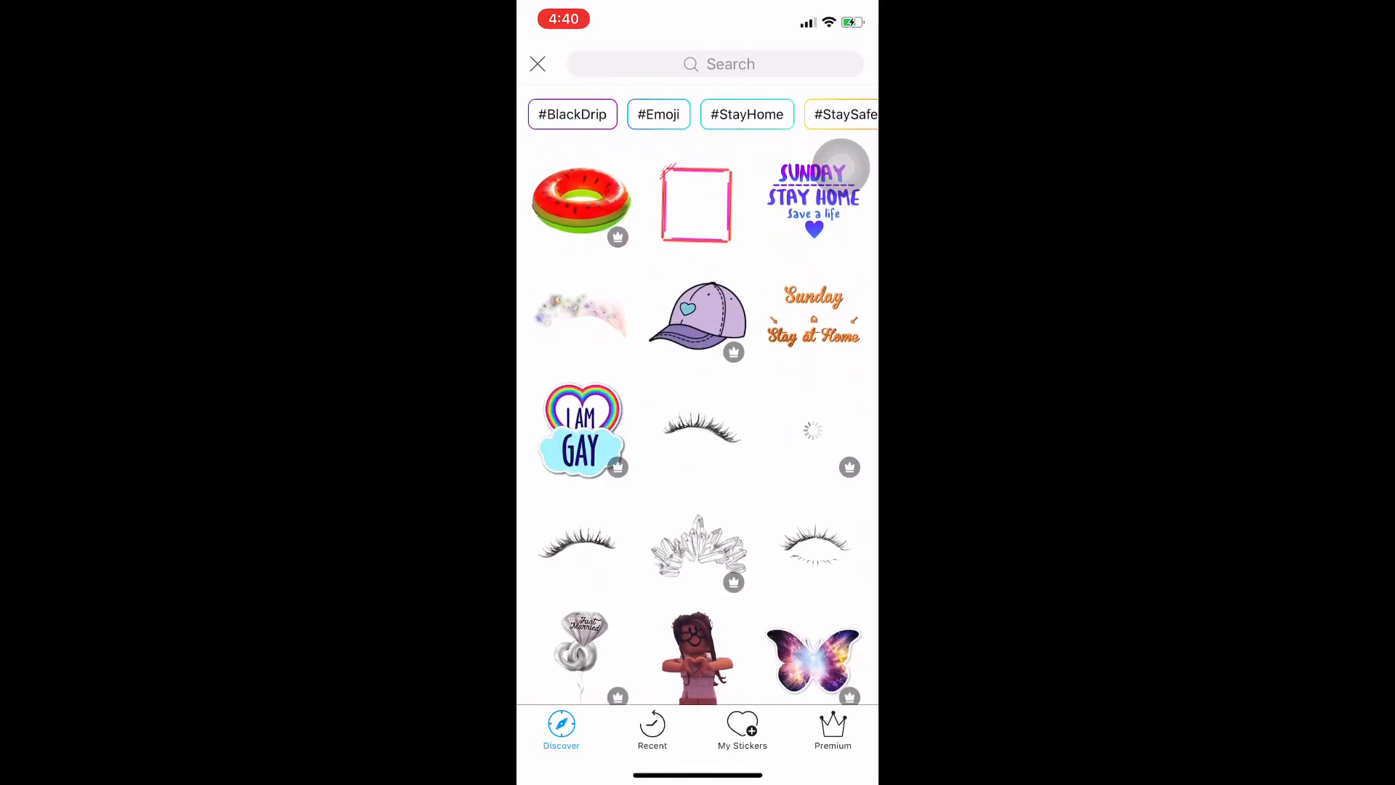
{"action": "left_click", "coordinate": [651, 730]}
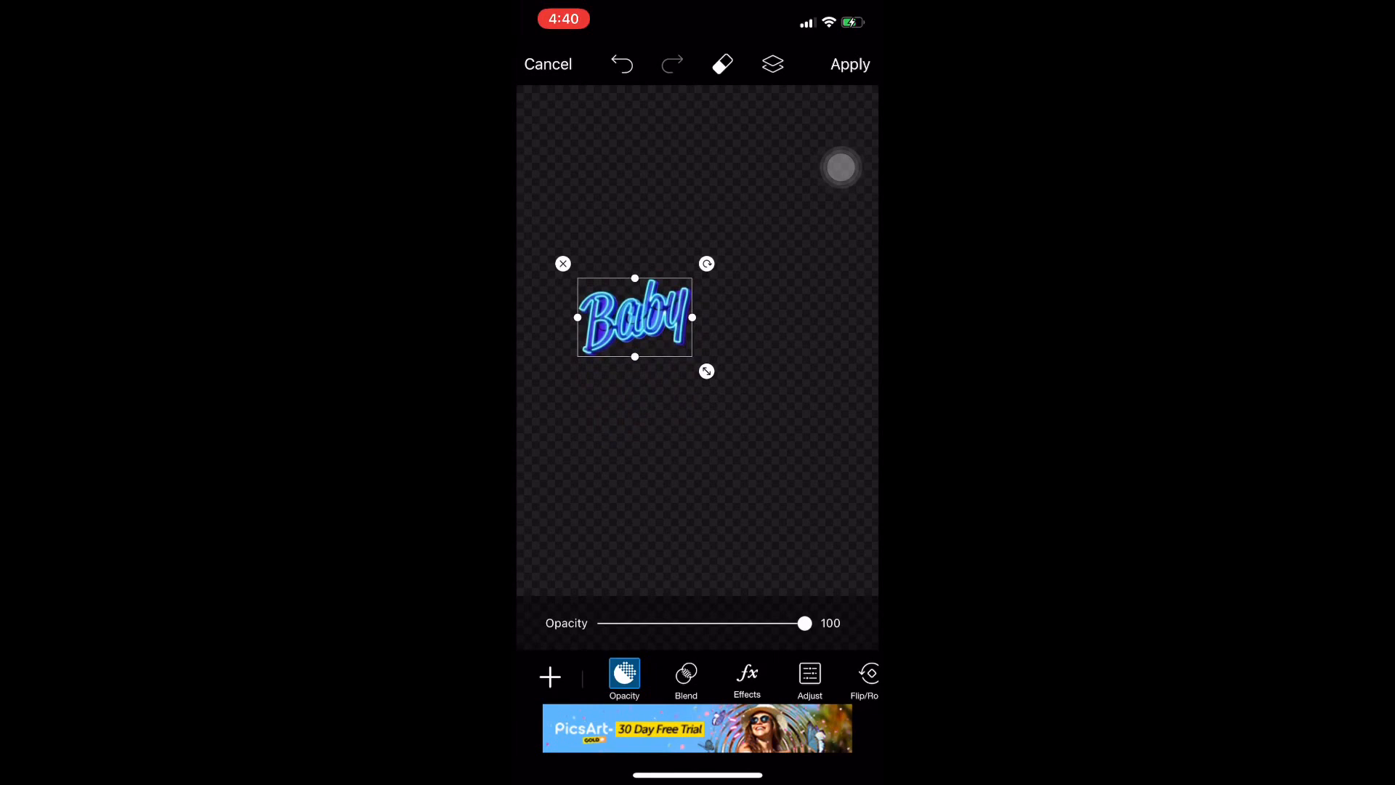
{"action": "left_click_drag", "start_coordinate": [634, 317], "coordinate": [641, 305]}
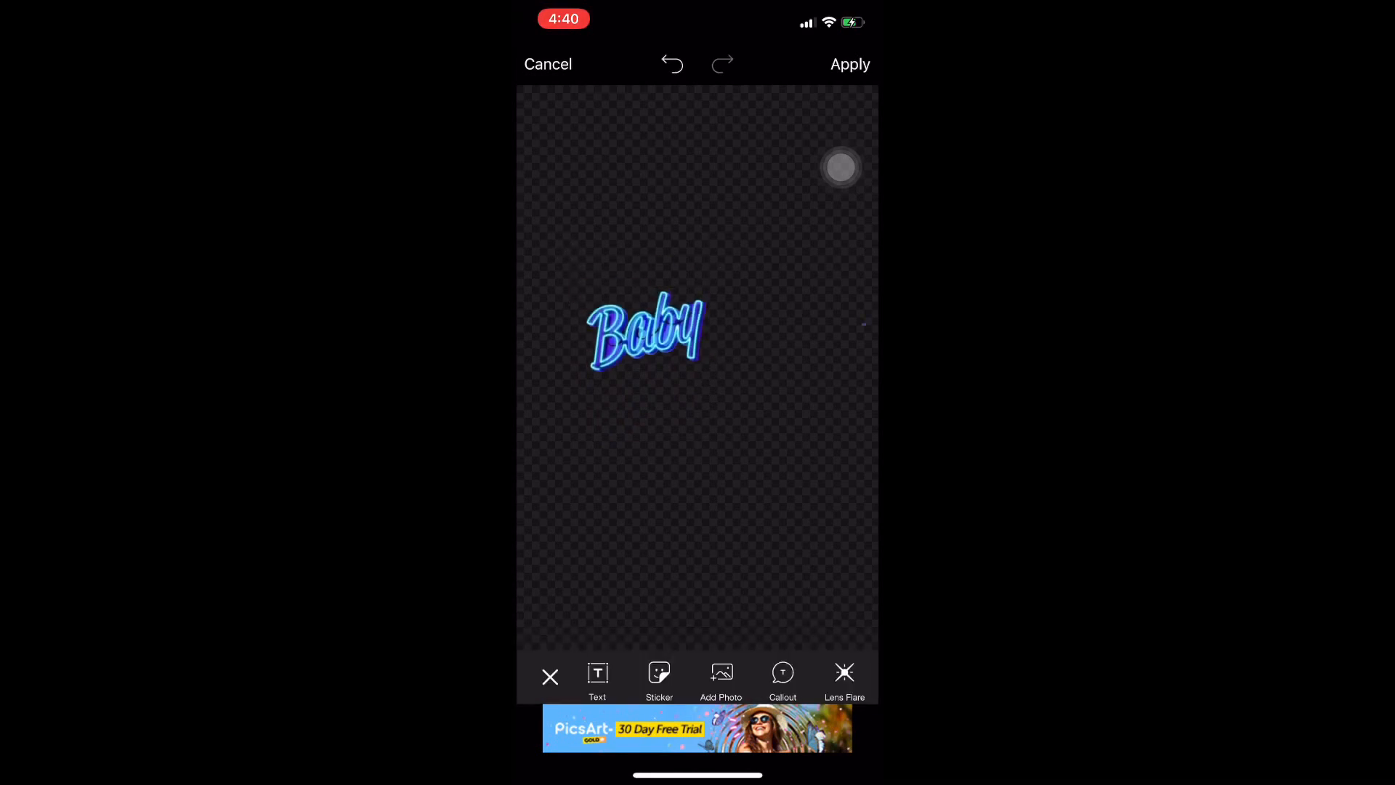
{"action": "left_click", "coordinate": [659, 677]}
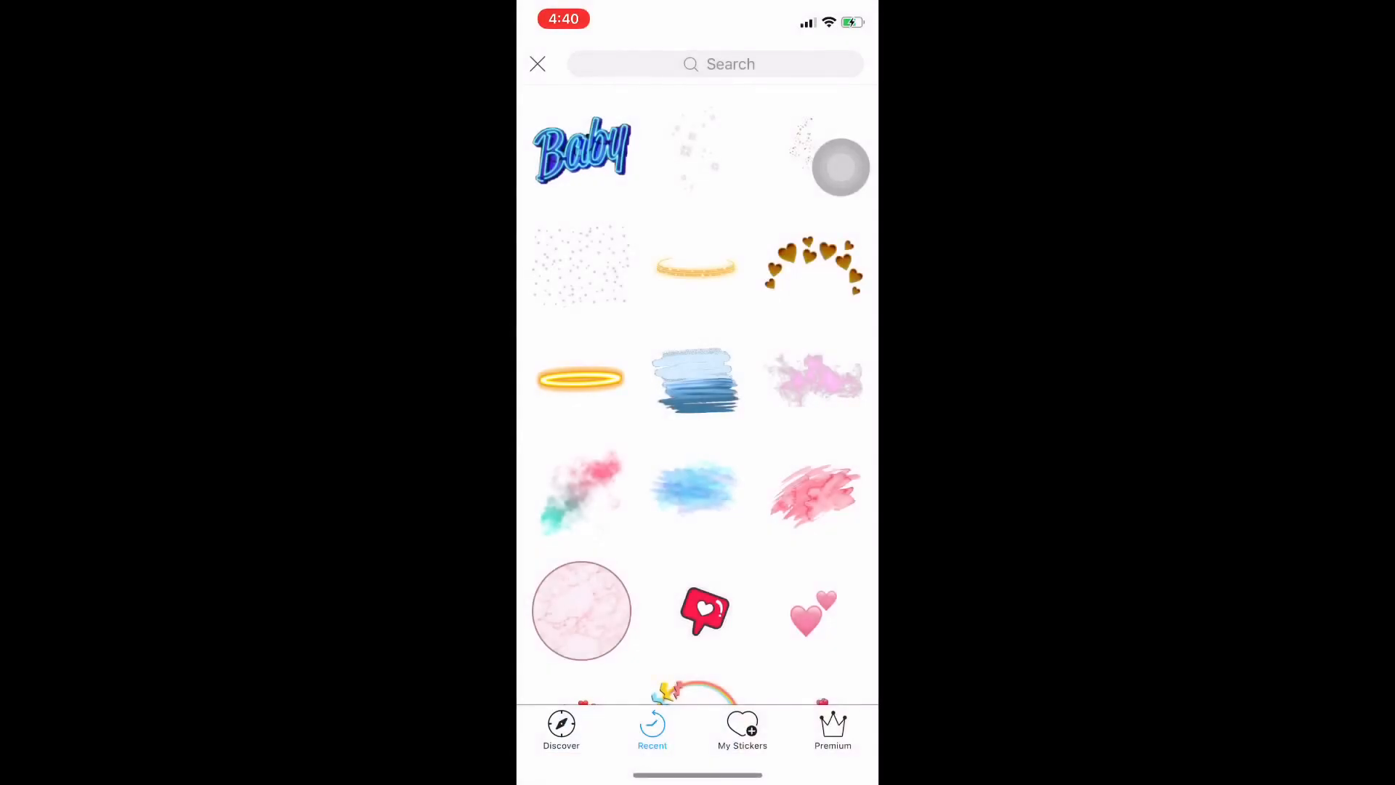
{"action": "left_click", "coordinate": [582, 148]}
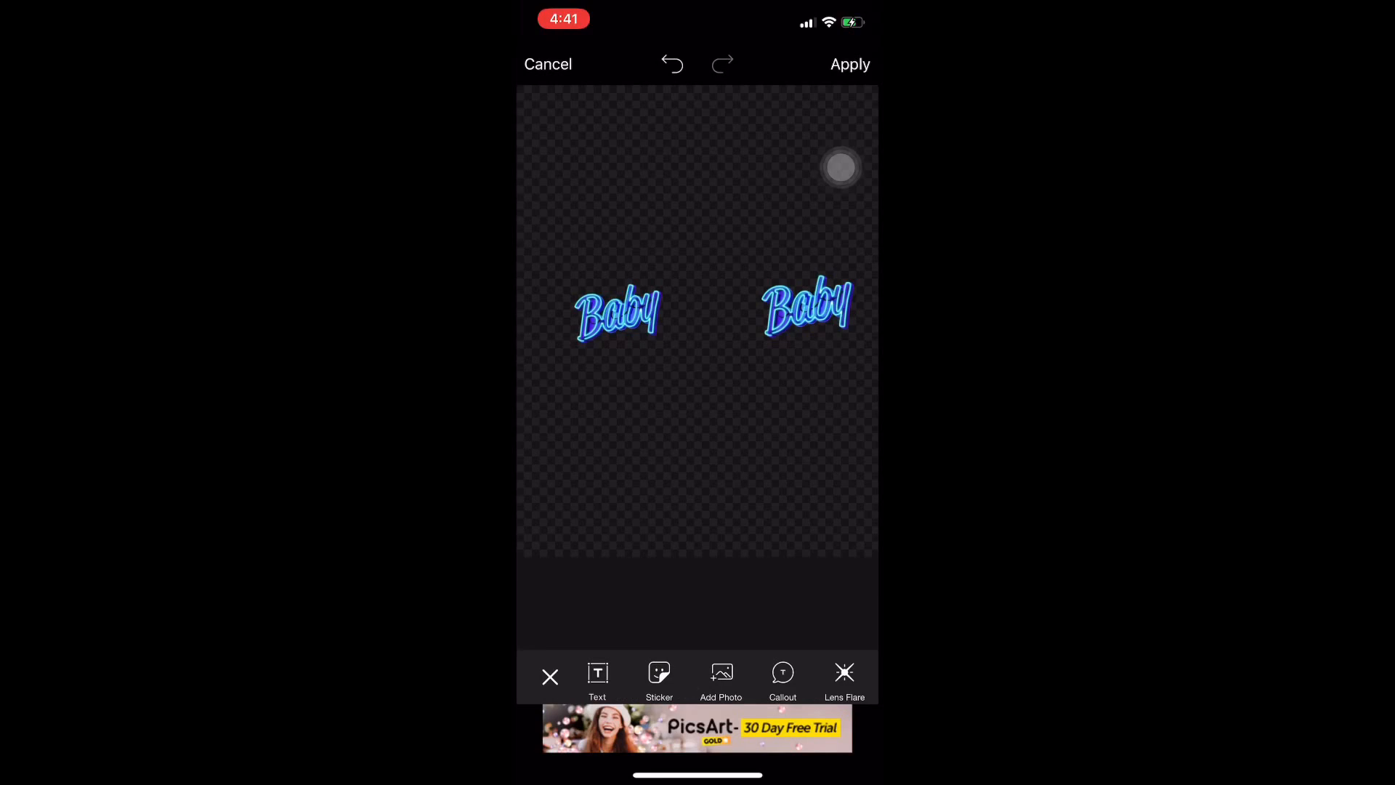
Step: Apply the two-Baby sticker image and save it from the Share Sticker screen
{"action": "left_click", "coordinate": [849, 63]}
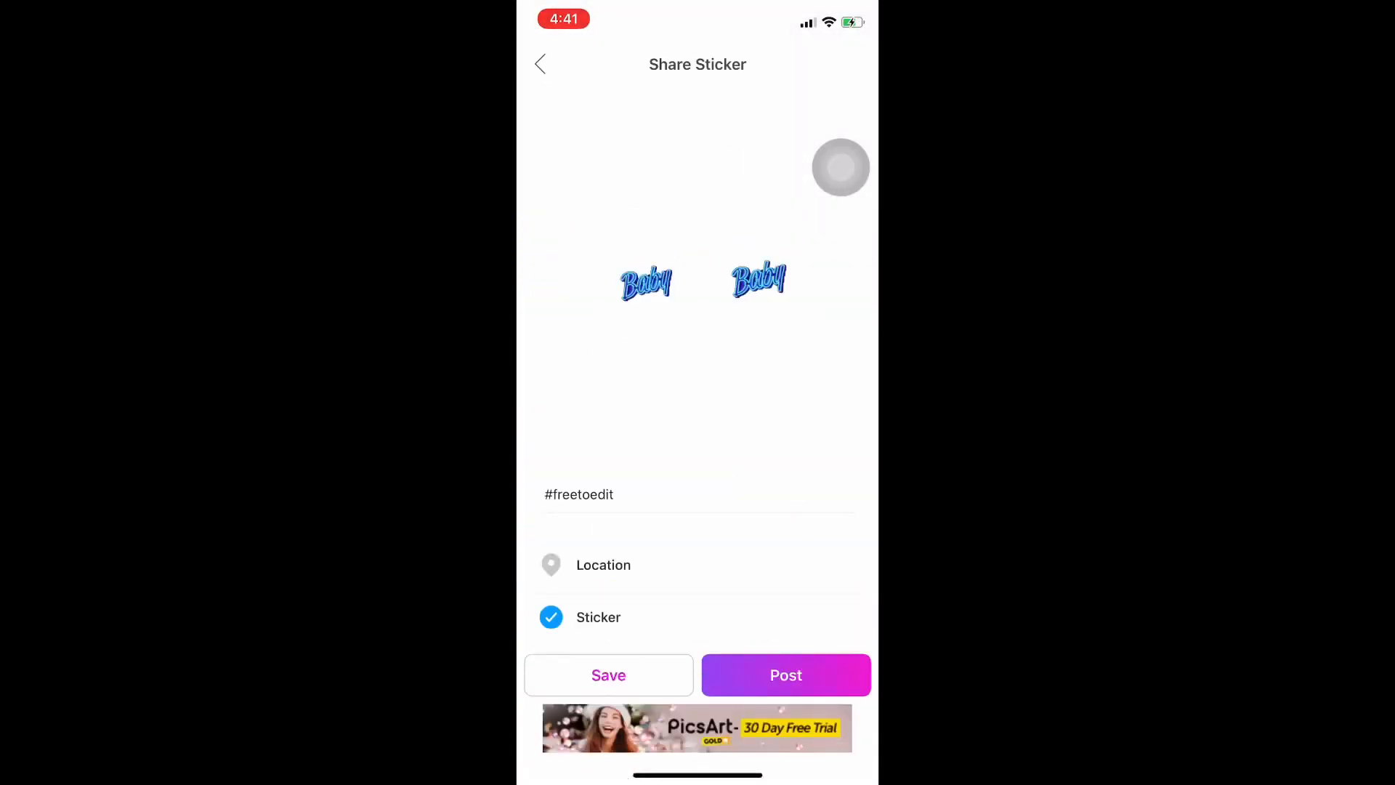
{"action": "left_click", "coordinate": [786, 674]}
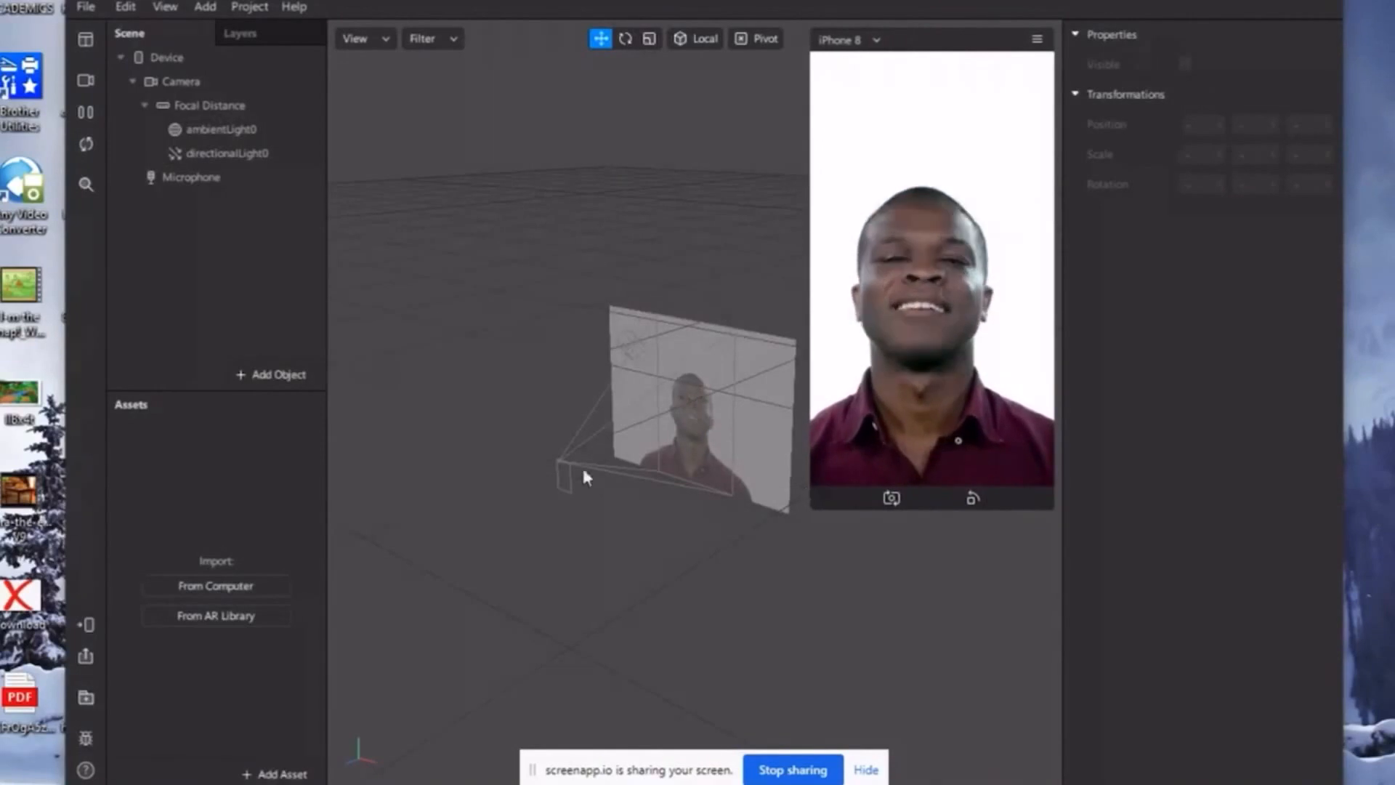
Step: Try test face videos and settle the preview on the short-haired test face
{"action": "left_click", "coordinate": [87, 81]}
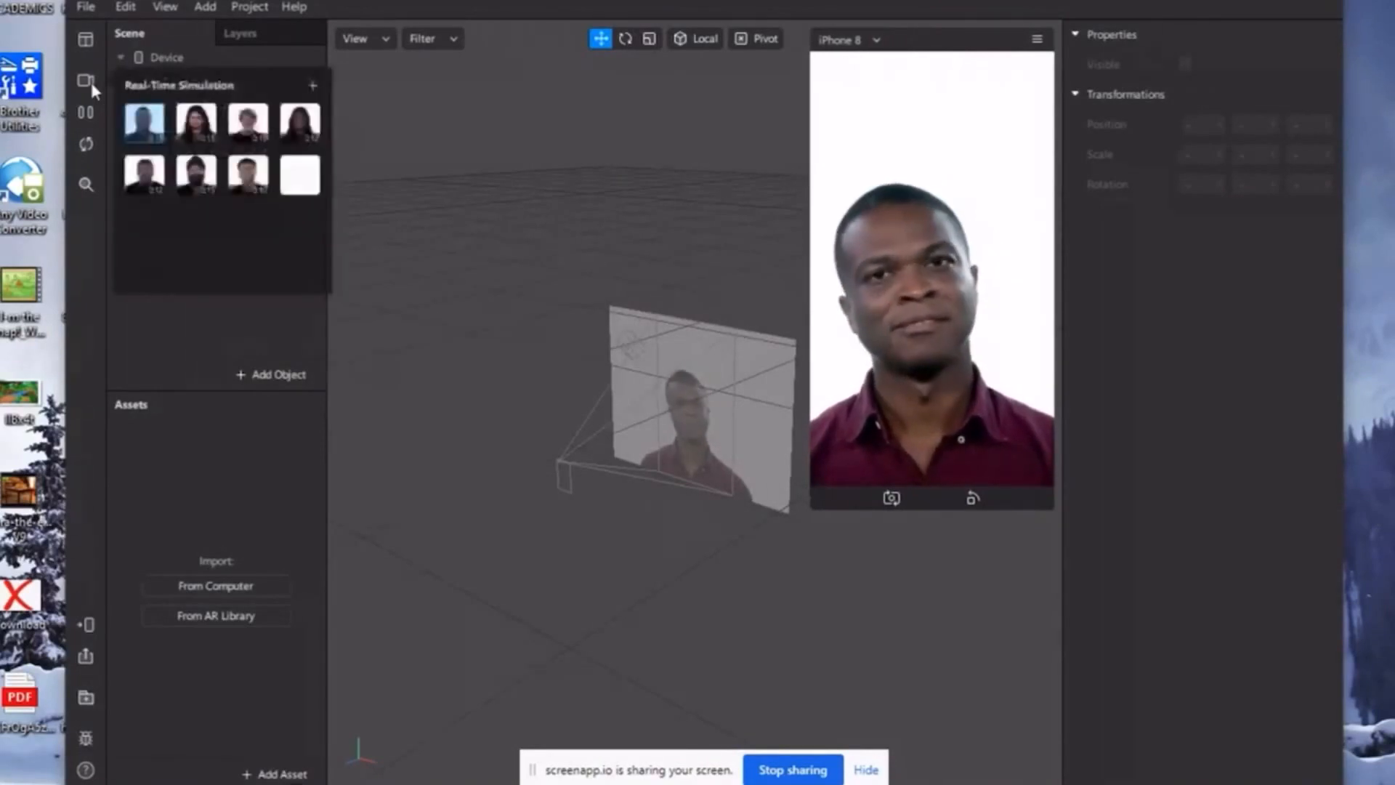
{"action": "left_click", "coordinate": [300, 122]}
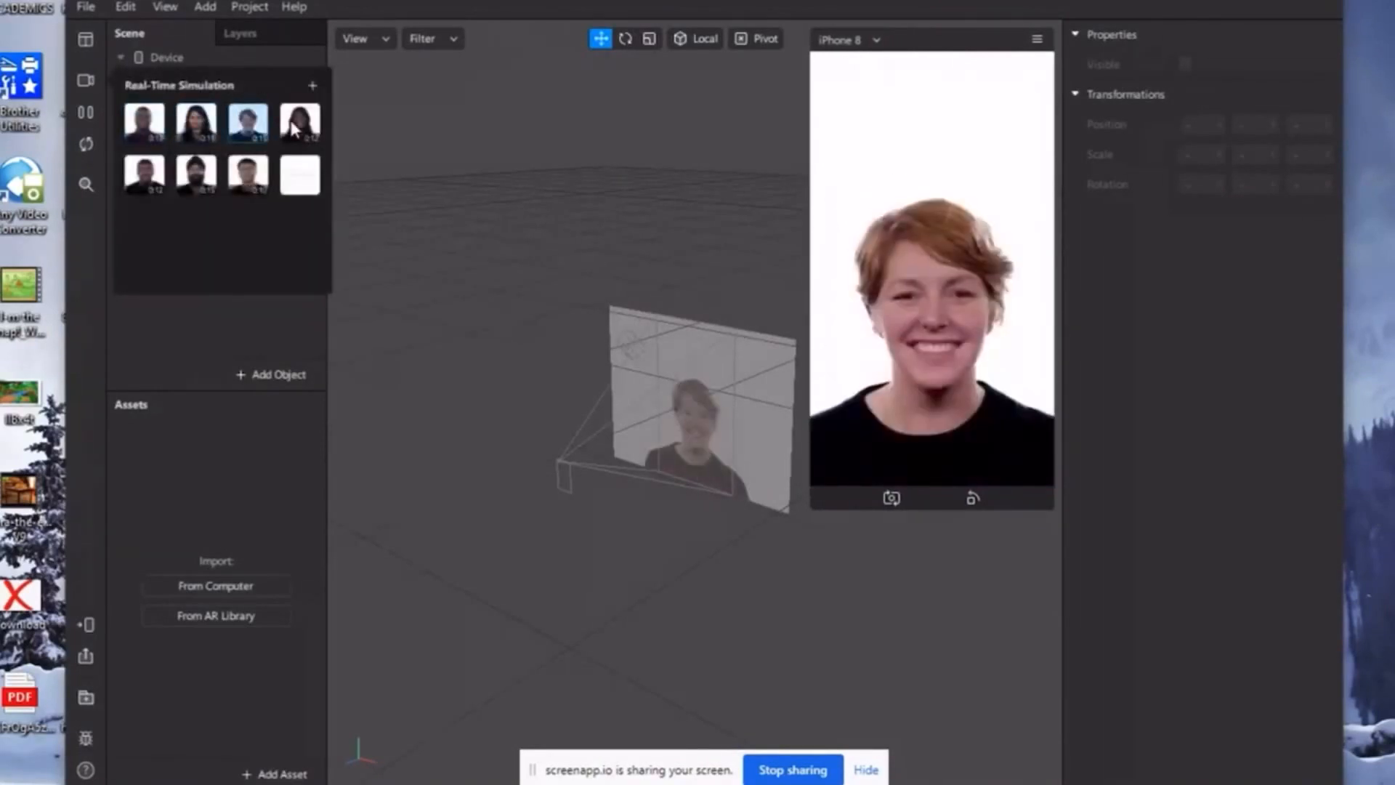
{"action": "left_click", "coordinate": [195, 174]}
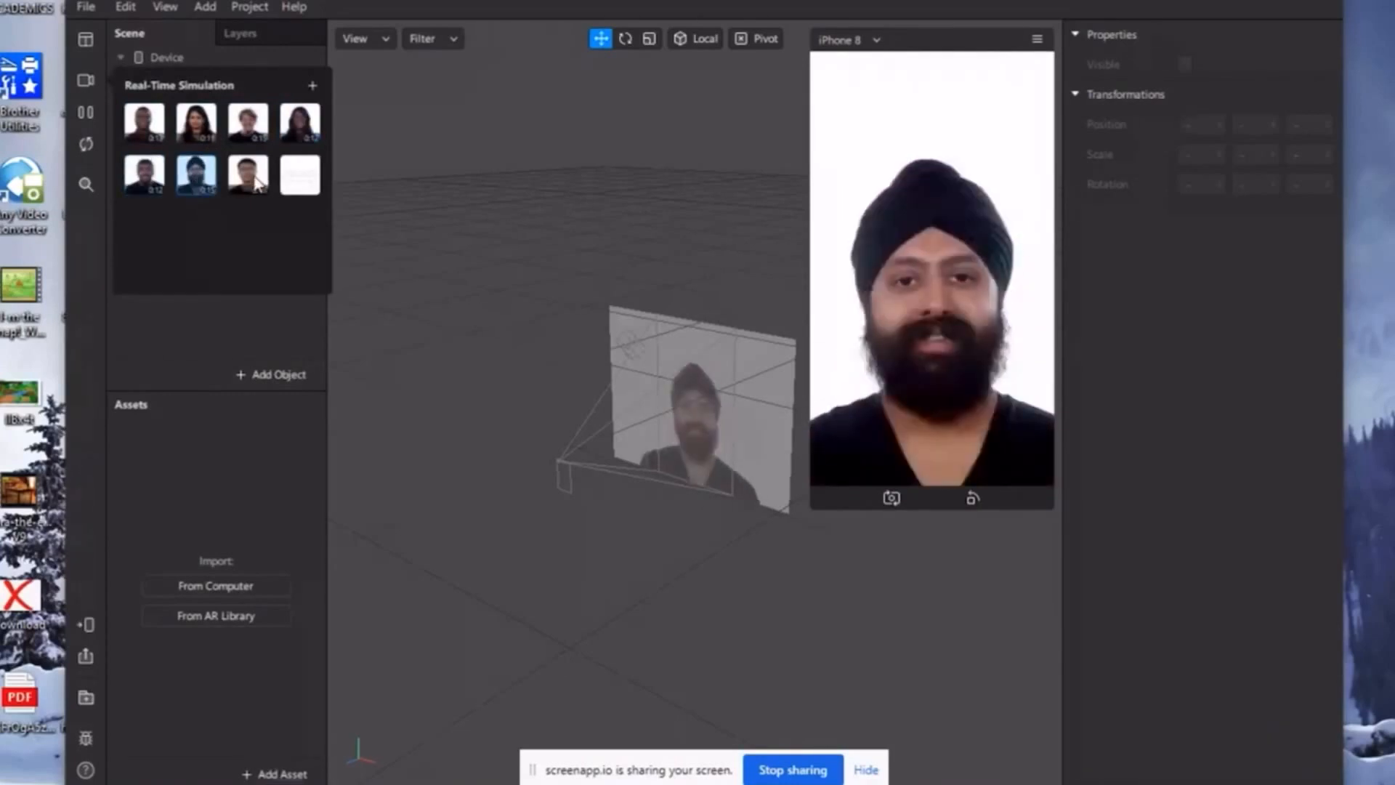
{"action": "left_click", "coordinate": [247, 122]}
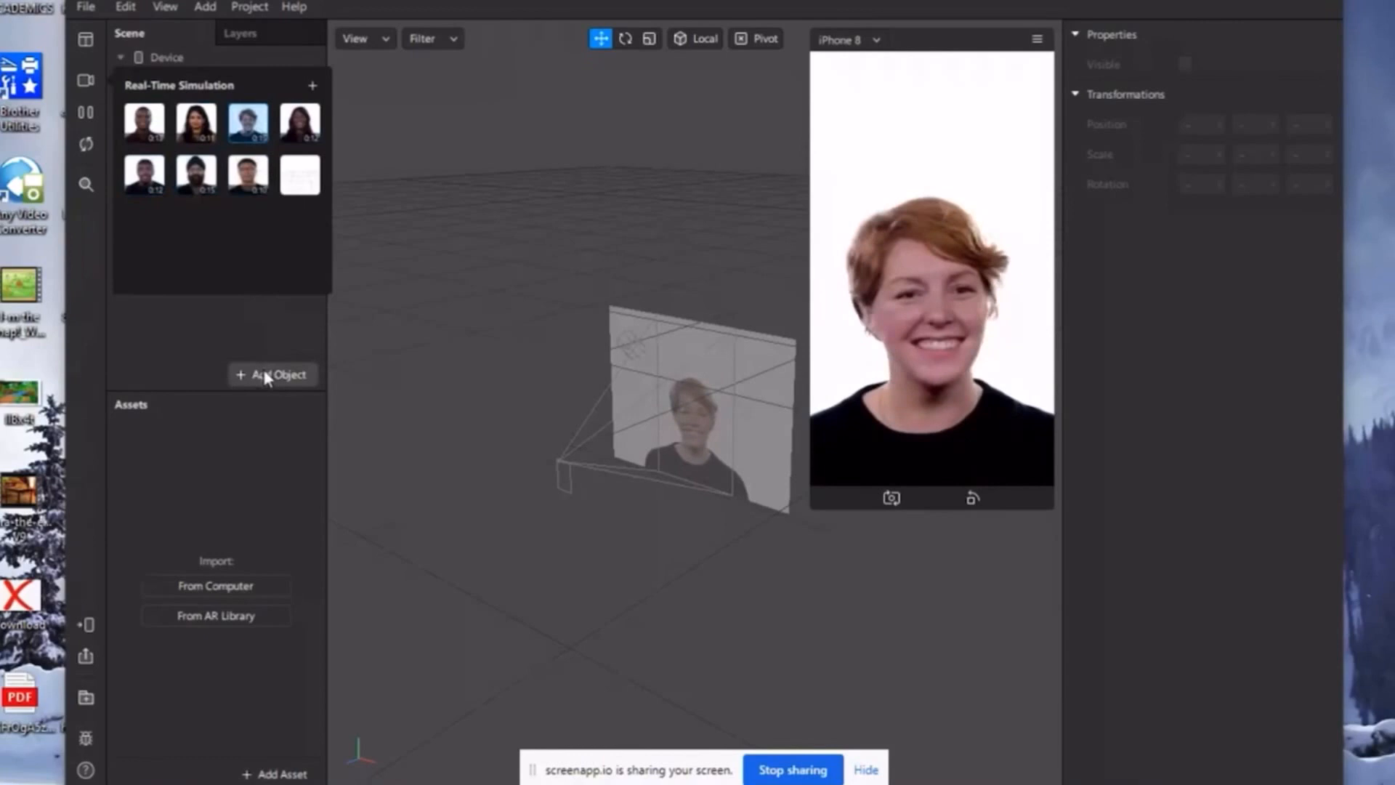
Step: Insert a face mesh under a new face tracker and select its material
{"action": "left_click", "coordinate": [271, 373]}
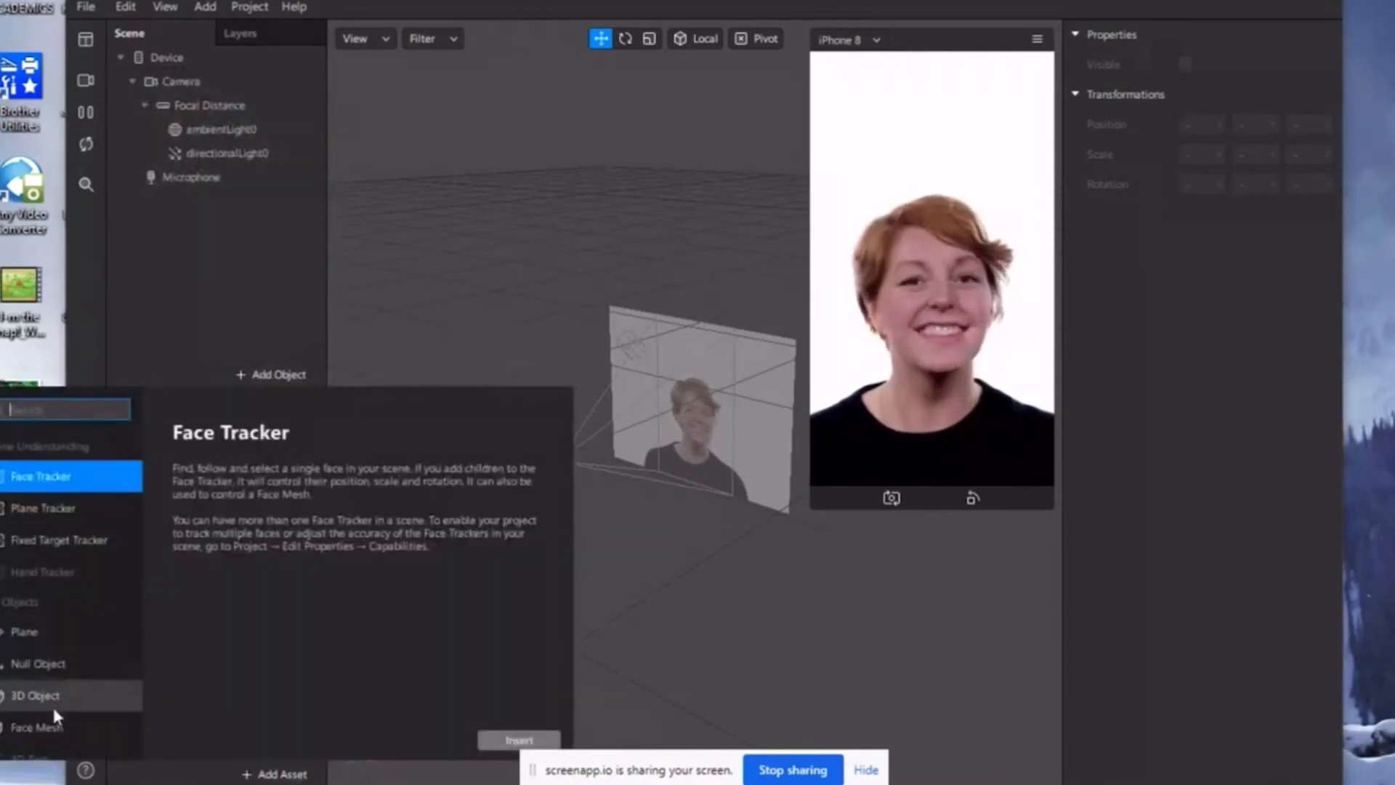
{"action": "left_click", "coordinate": [37, 727]}
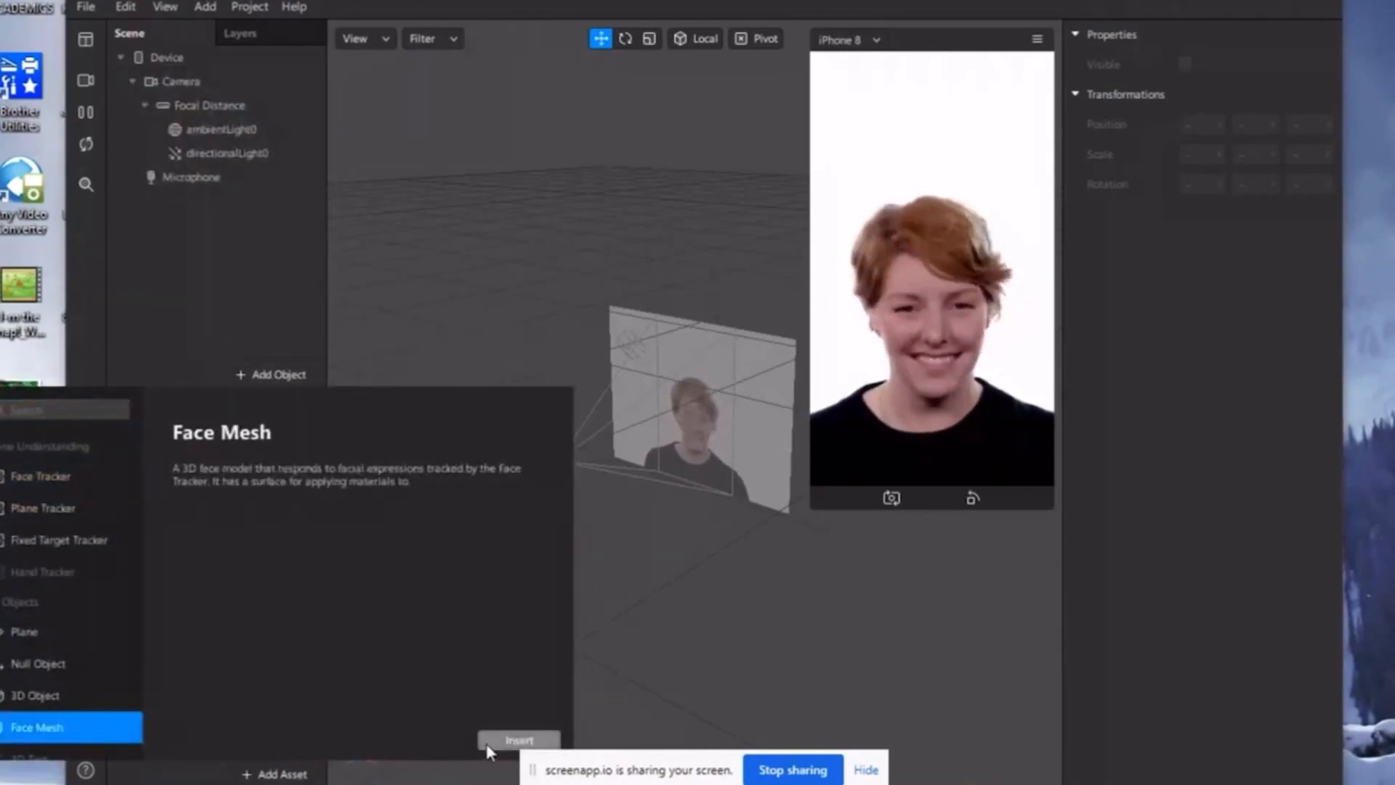
{"action": "left_click", "coordinate": [519, 740]}
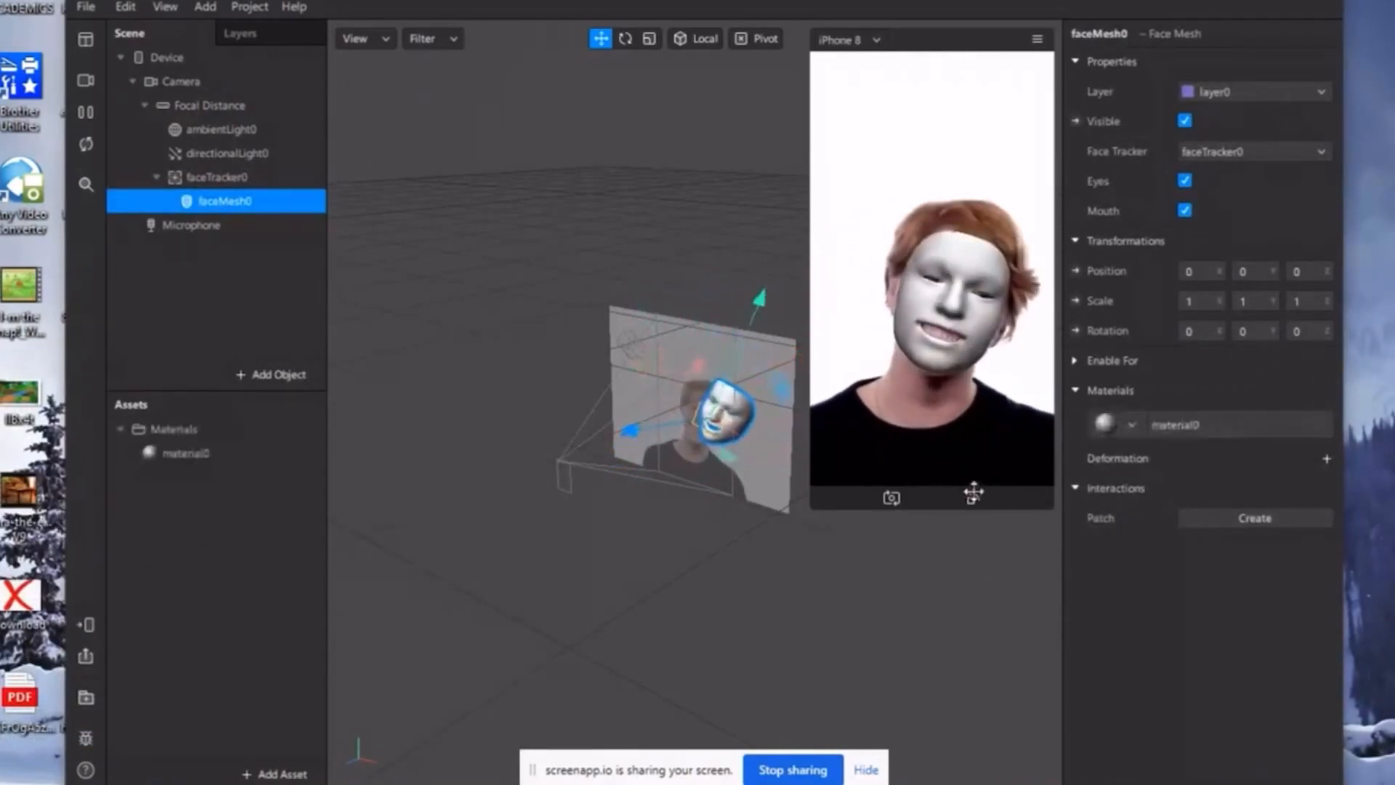
{"action": "left_click", "coordinate": [186, 452]}
{"action": "type", "text": "1"}
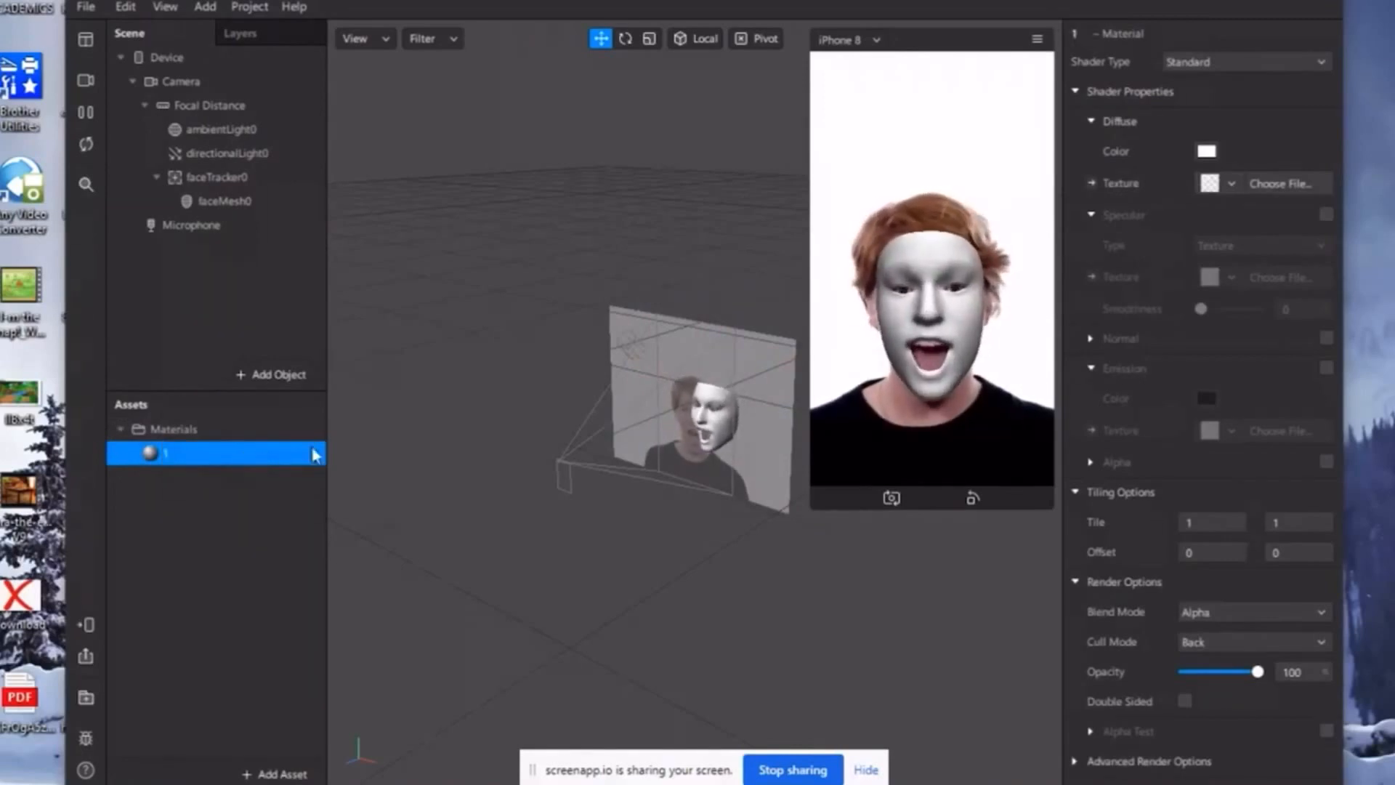
Step: Switch material 1 to the Retouching shader with skin smoothing at 52
{"action": "left_click", "coordinate": [1246, 61]}
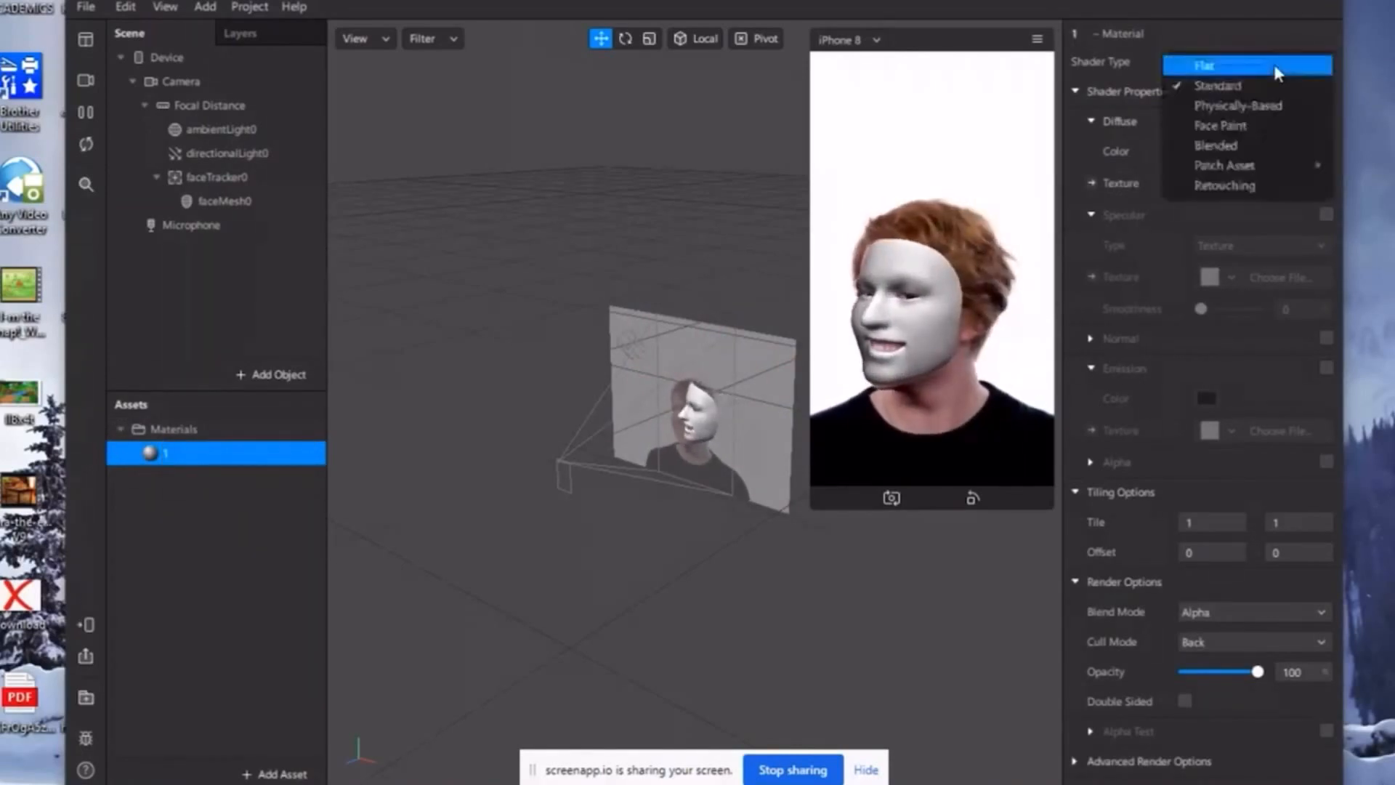
{"action": "left_click", "coordinate": [1225, 185]}
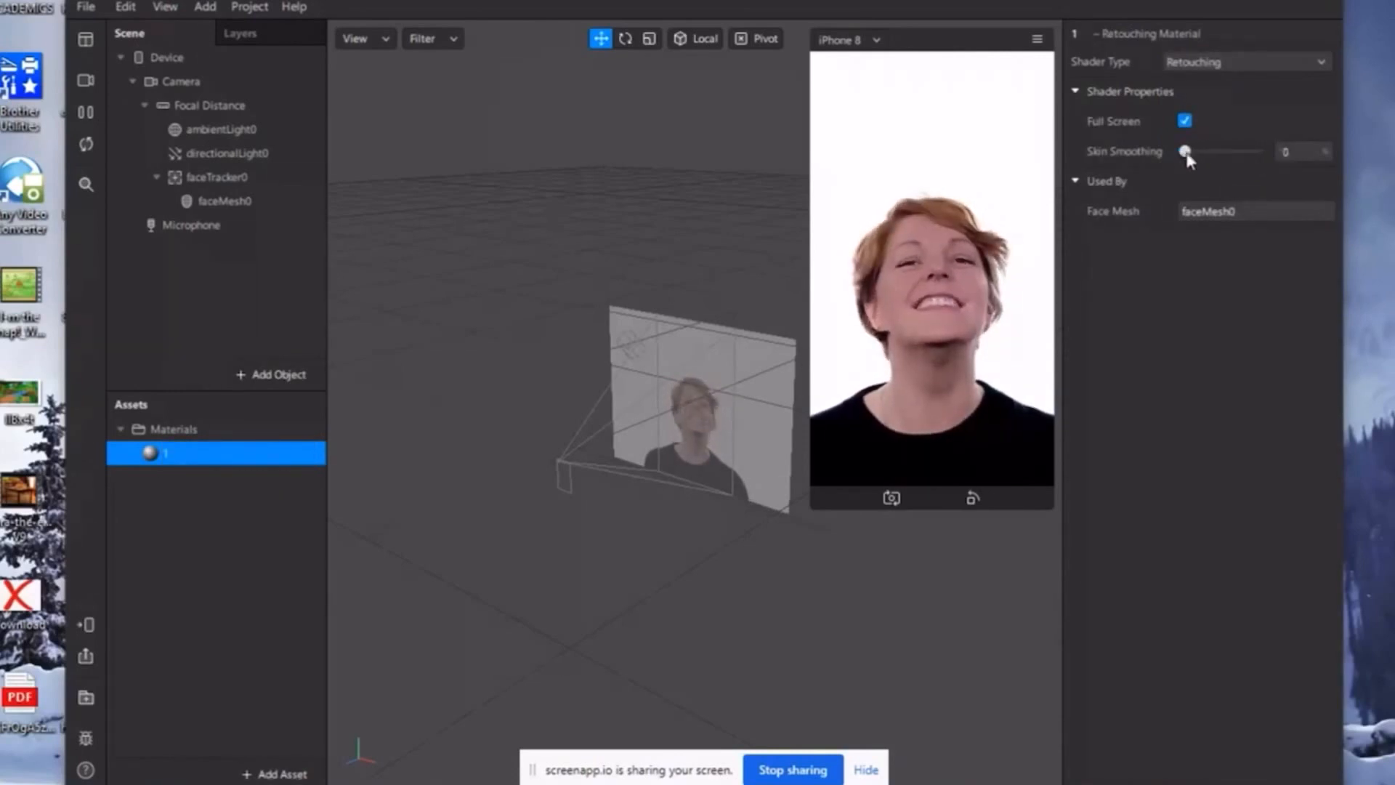
{"action": "left_click_drag", "start_coordinate": [1184, 151], "coordinate": [1229, 152]}
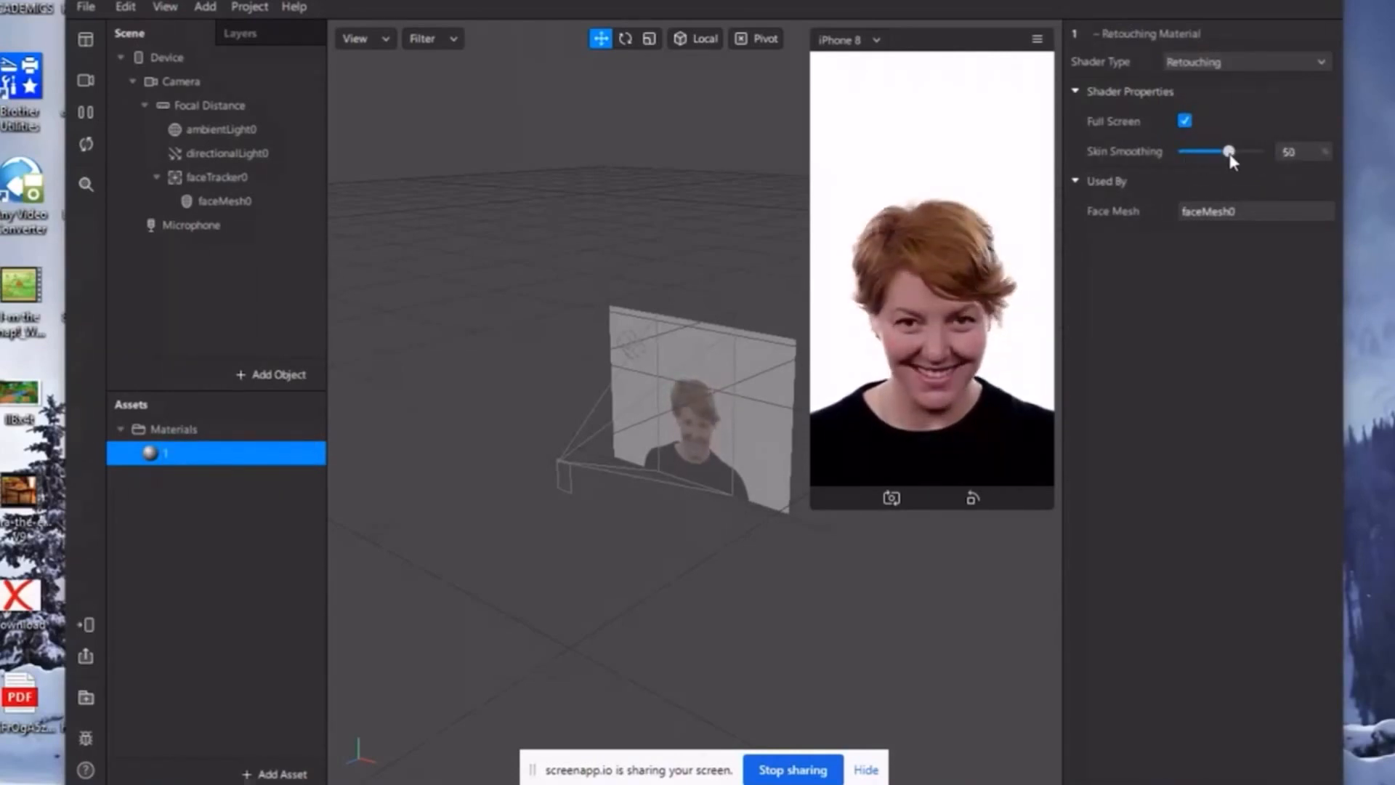
{"action": "left_click_drag", "start_coordinate": [1230, 150], "coordinate": [1223, 151]}
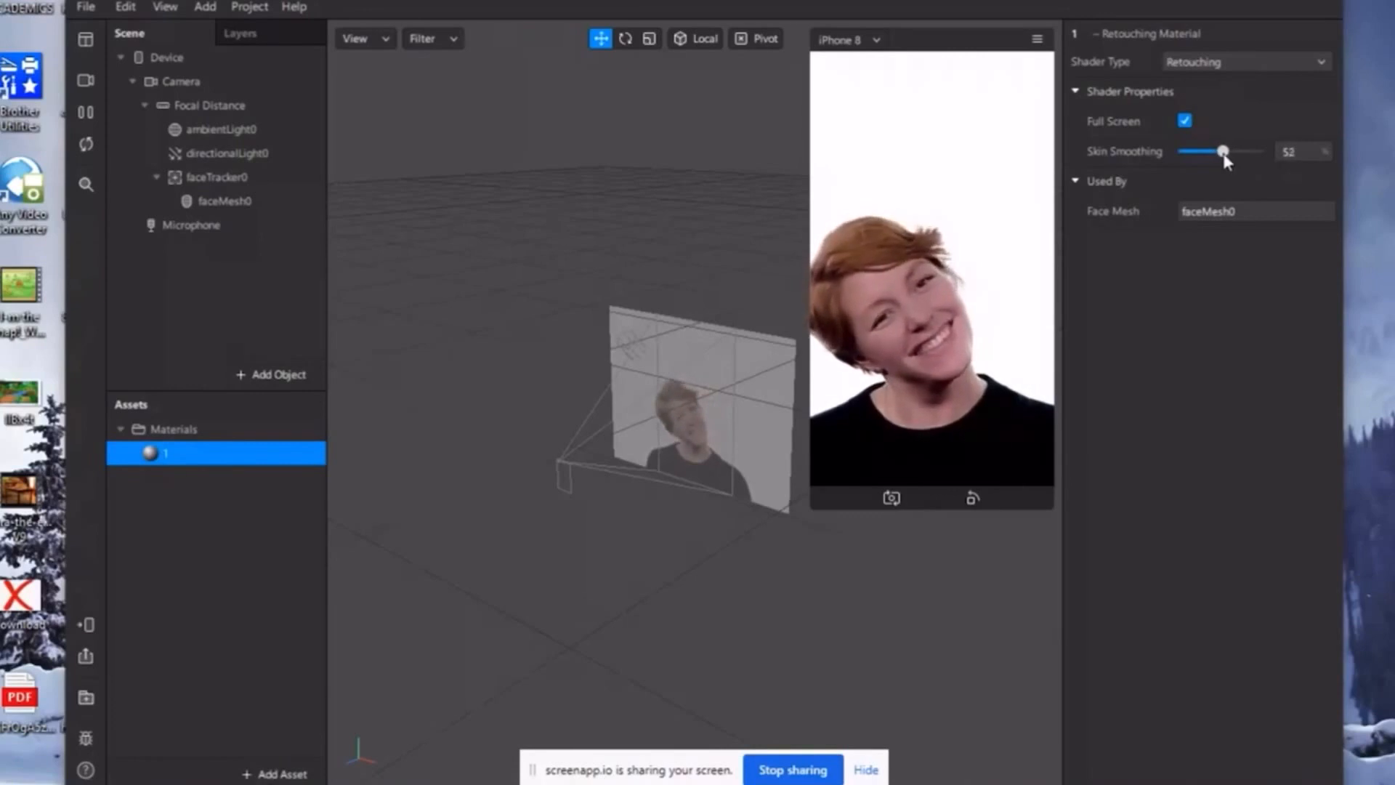
{"action": "left_click_drag", "start_coordinate": [1221, 151], "coordinate": [1226, 151]}
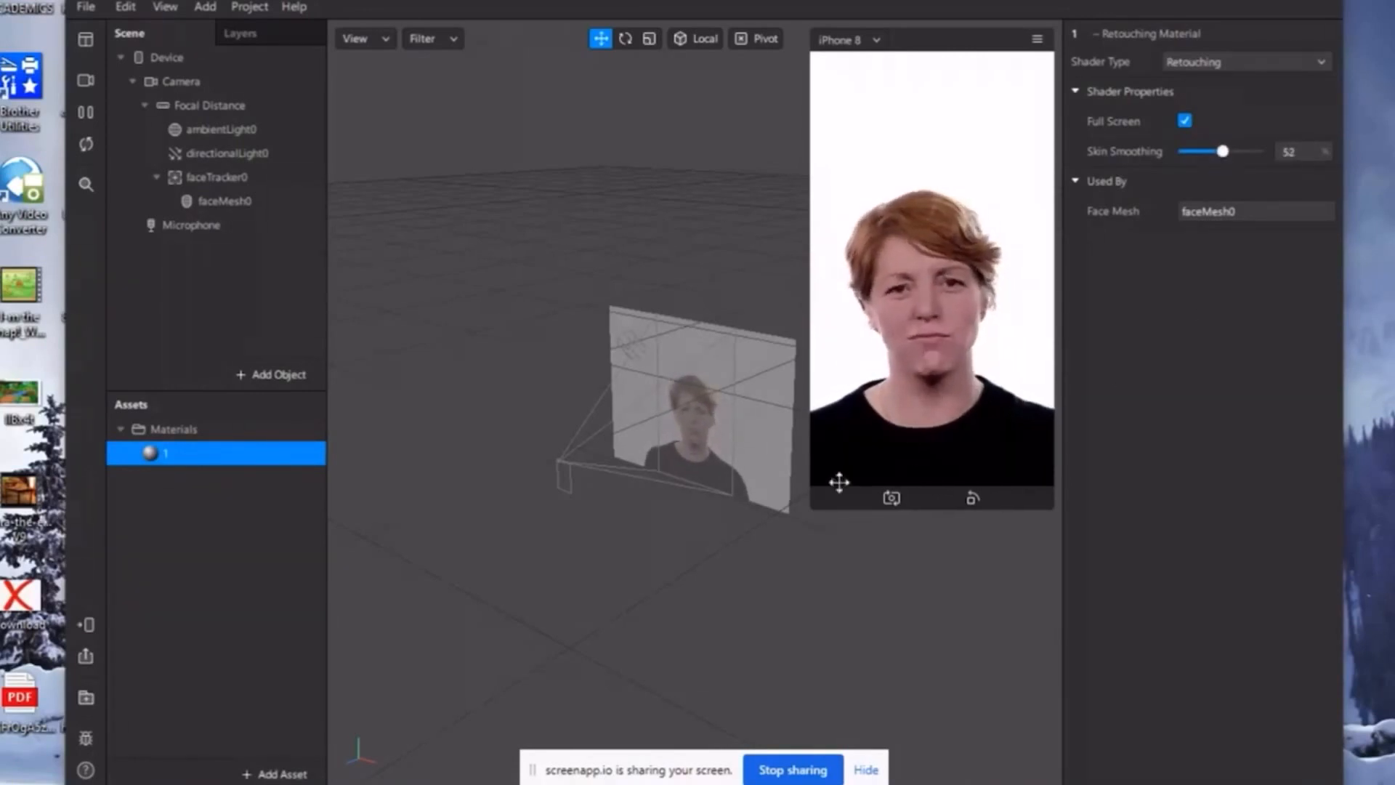
Step: Nest a second face mesh under faceMesh0 and open its new material 2
{"action": "left_click", "coordinate": [224, 200]}
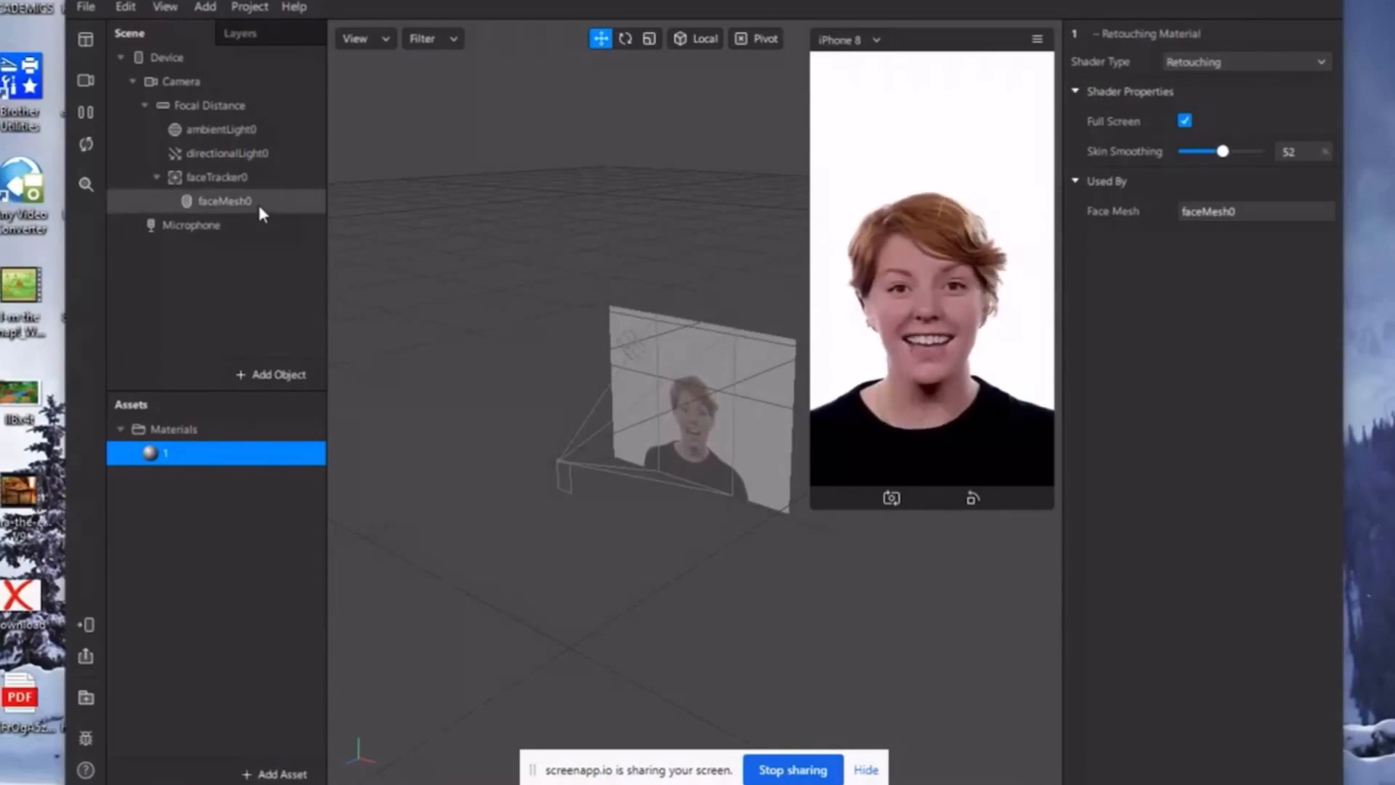
{"action": "right_click", "coordinate": [223, 200]}
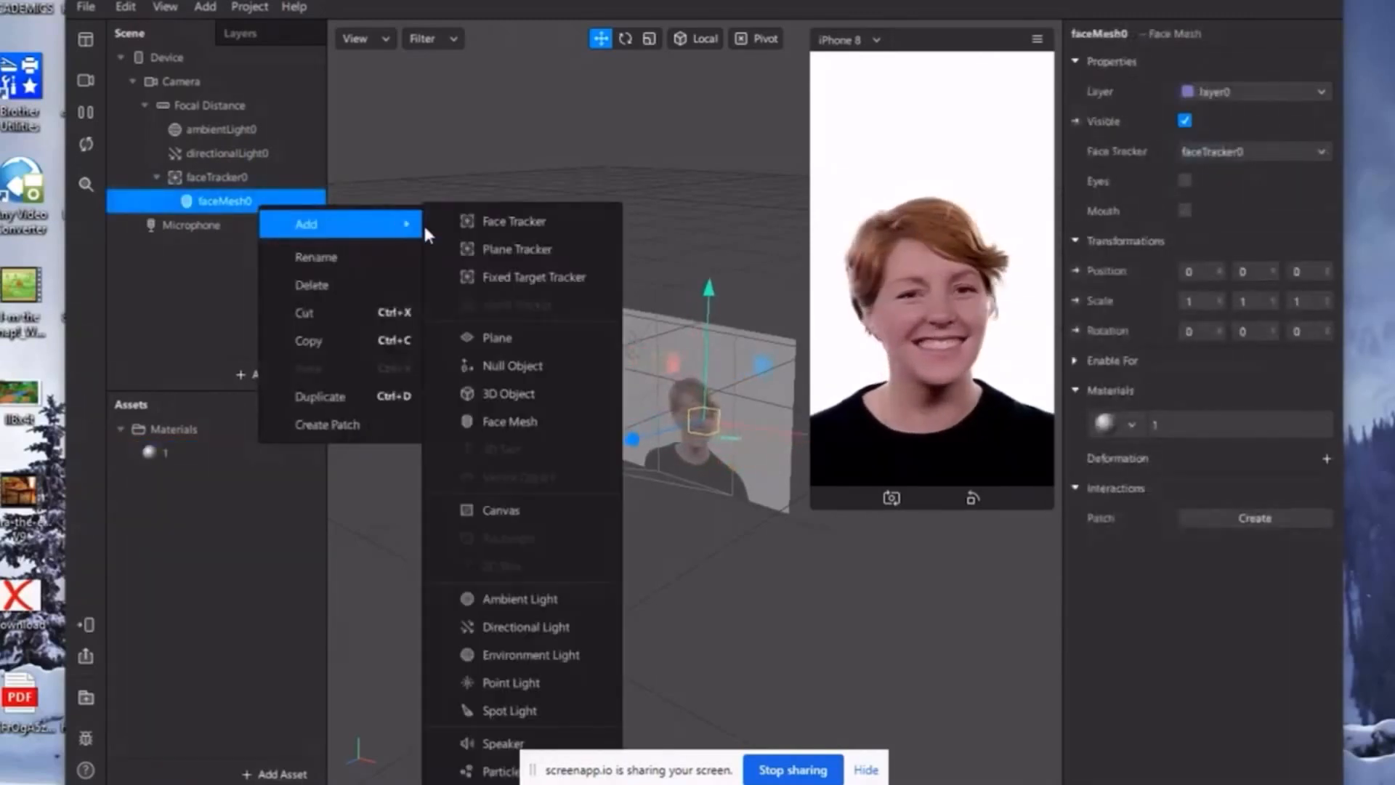
{"action": "left_click", "coordinate": [510, 421]}
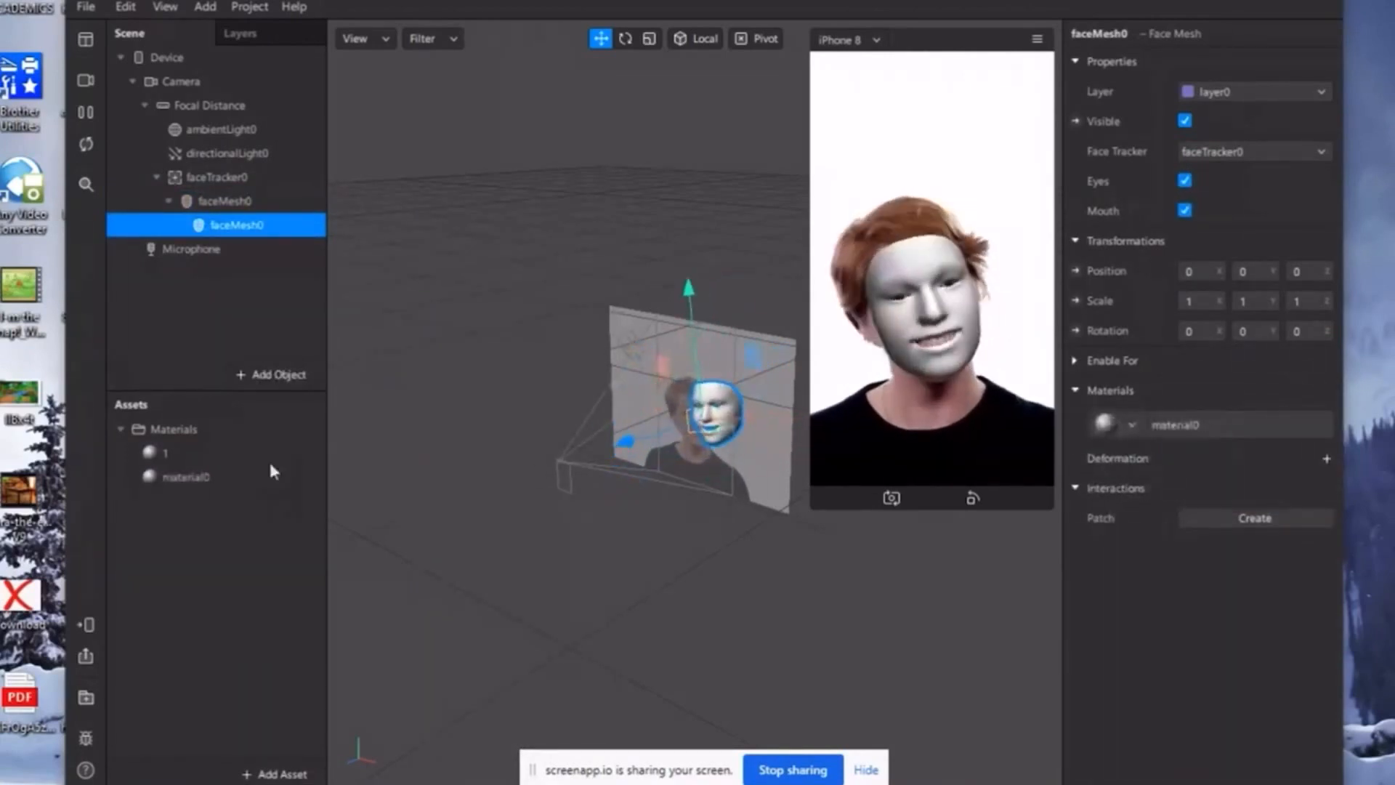
{"action": "left_click", "coordinate": [184, 476]}
{"action": "type", "text": "2"}
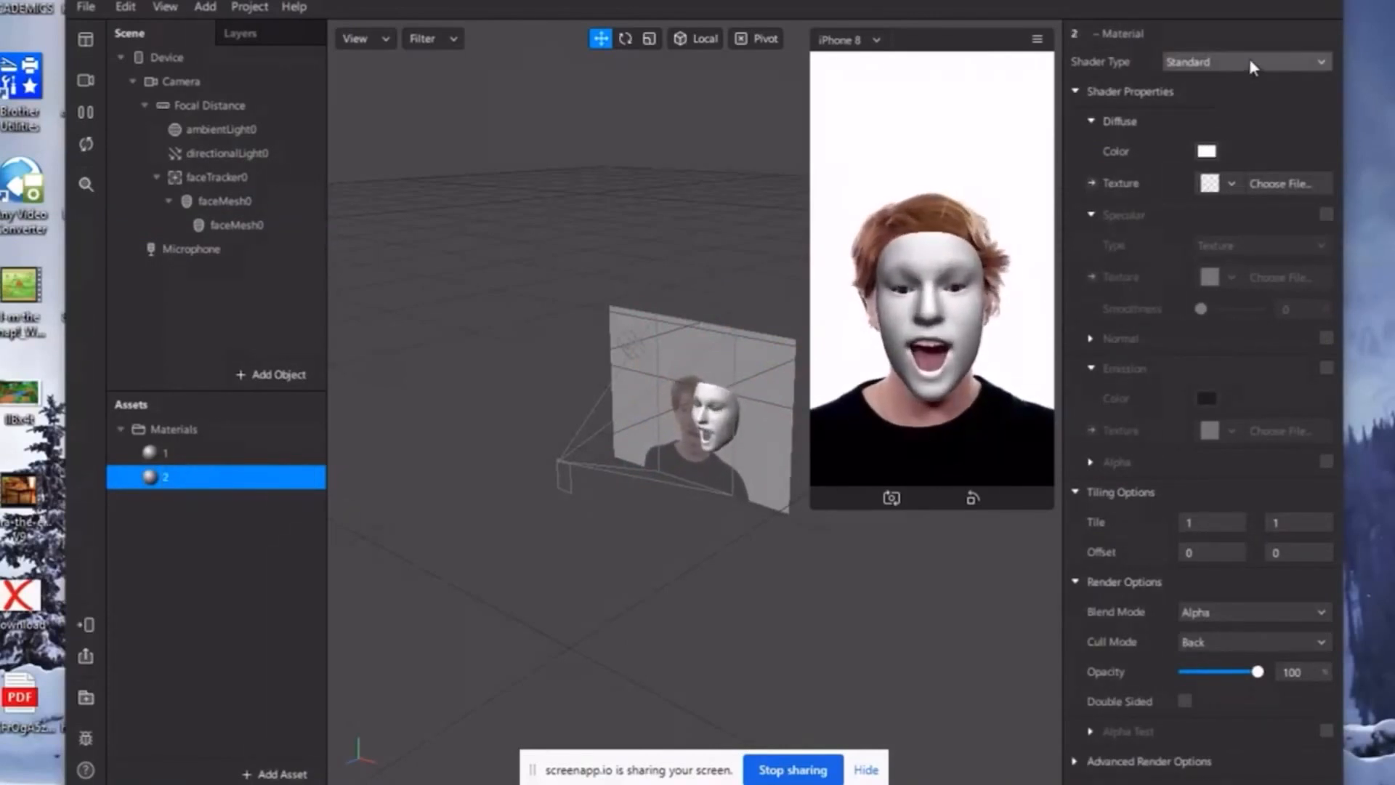
Step: Make material 2 a Face Paint material with the ttt image as its texture
{"action": "left_click", "coordinate": [1244, 61]}
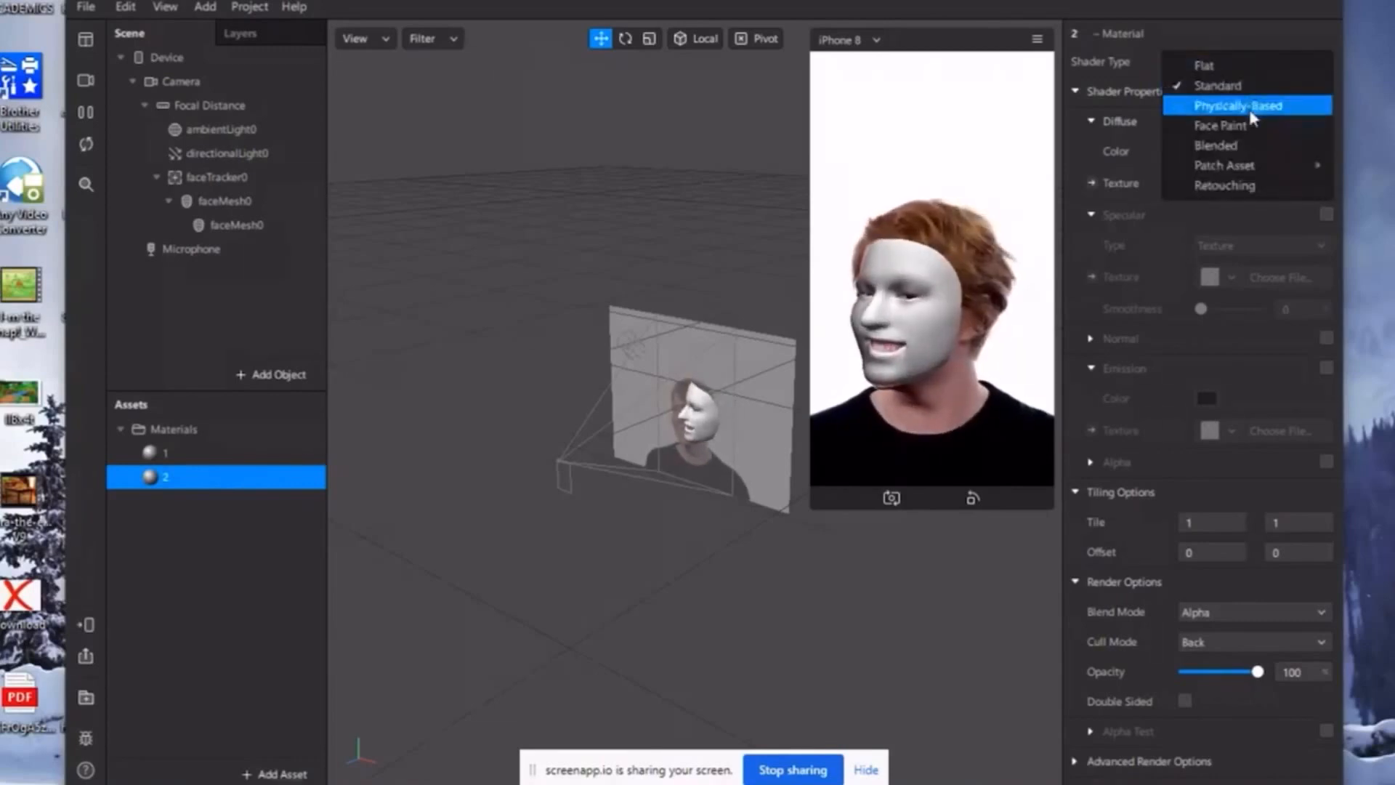
{"action": "left_click", "coordinate": [1220, 125]}
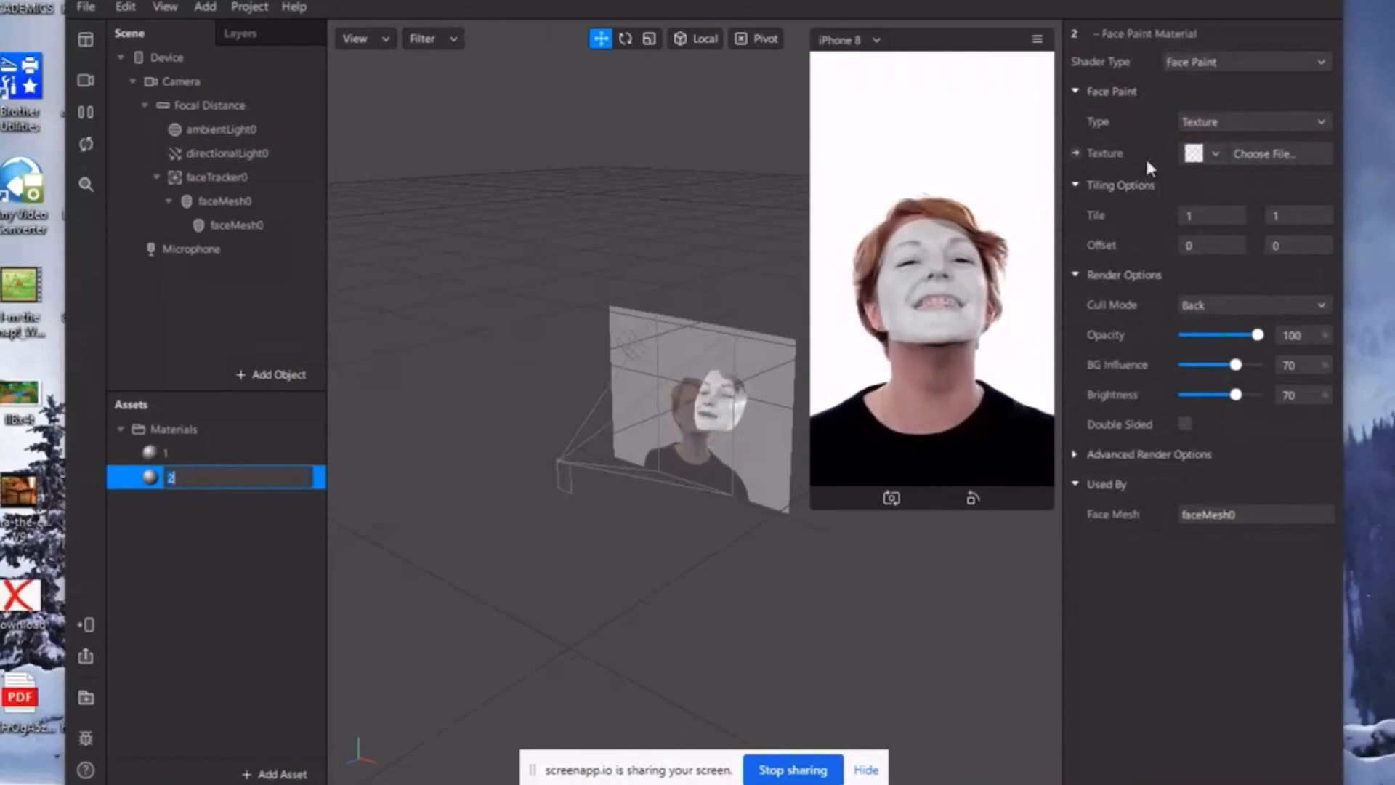
{"action": "left_click", "coordinate": [1264, 153]}
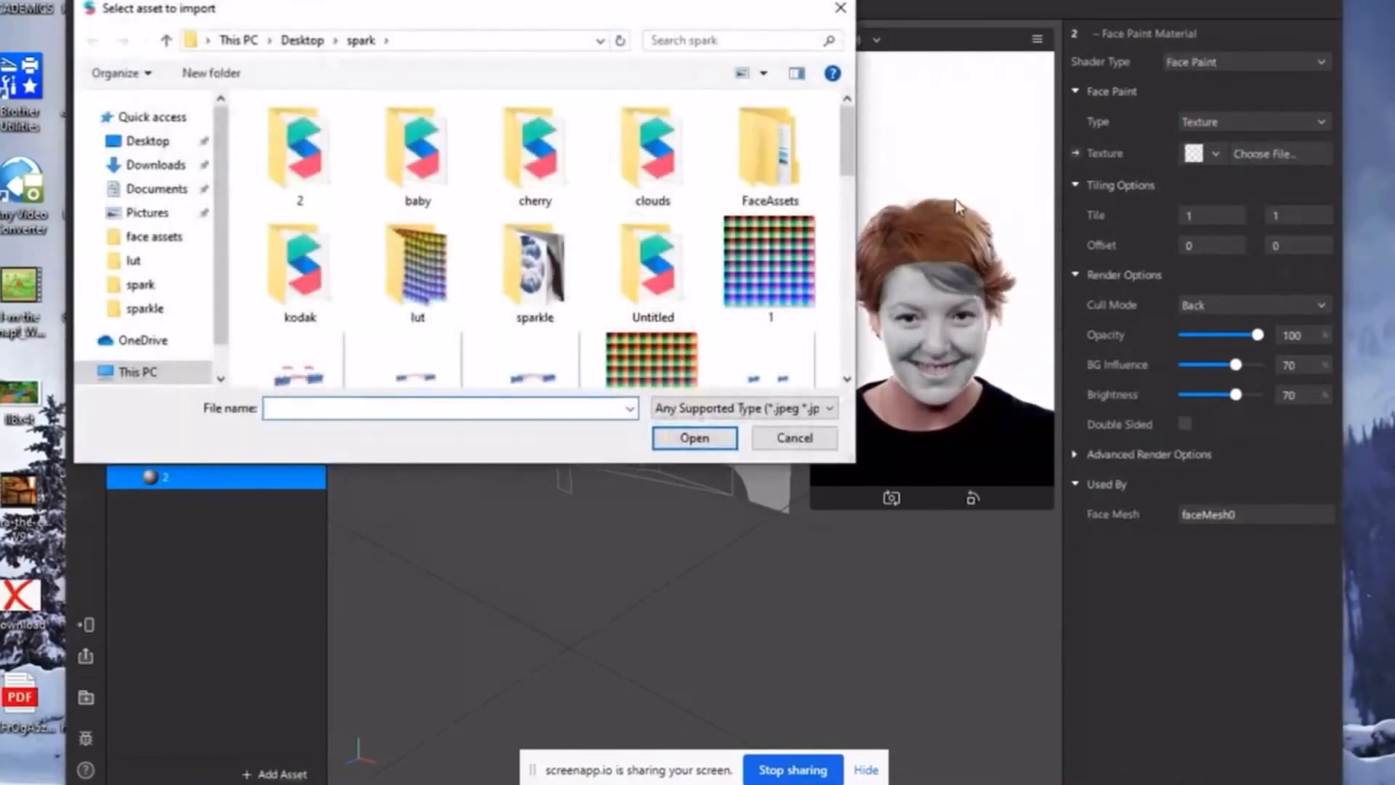
{"action": "scroll", "scroll_direction": "down", "scroll_amount": 3}
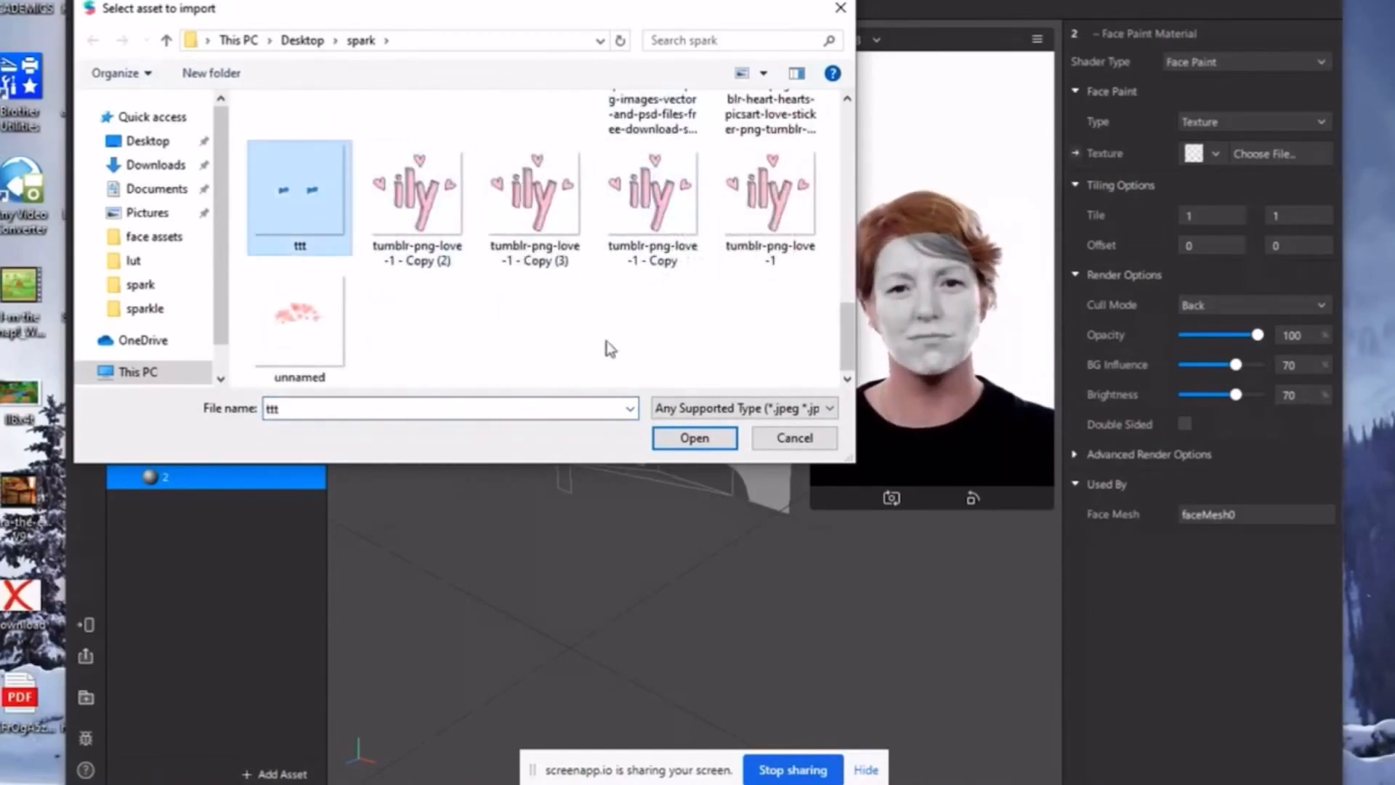
{"action": "left_click", "coordinate": [694, 437]}
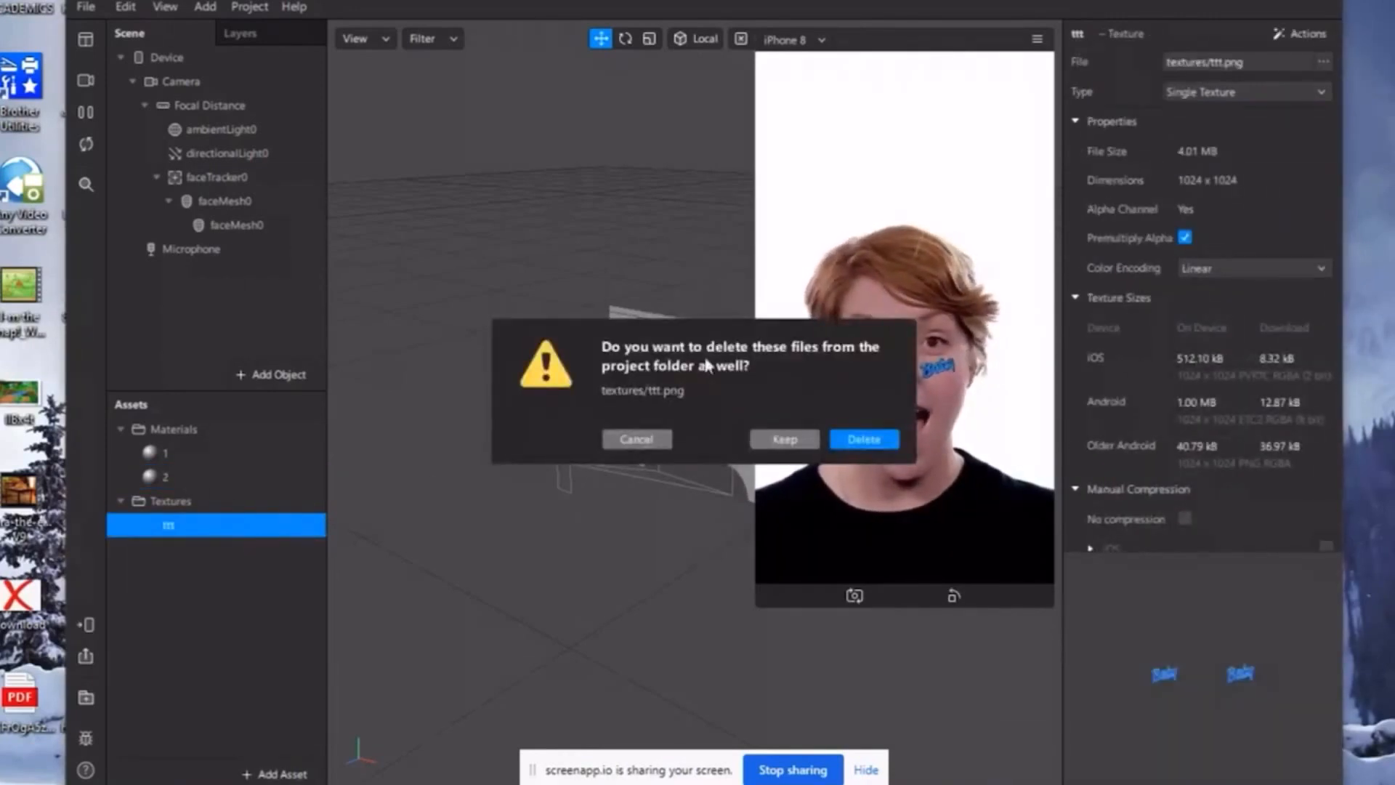
Step: Delete the ttt texture and import PicsArt_04-26-11.52.17 from the sparkle folder as material 2's texture
{"action": "left_click", "coordinate": [862, 439]}
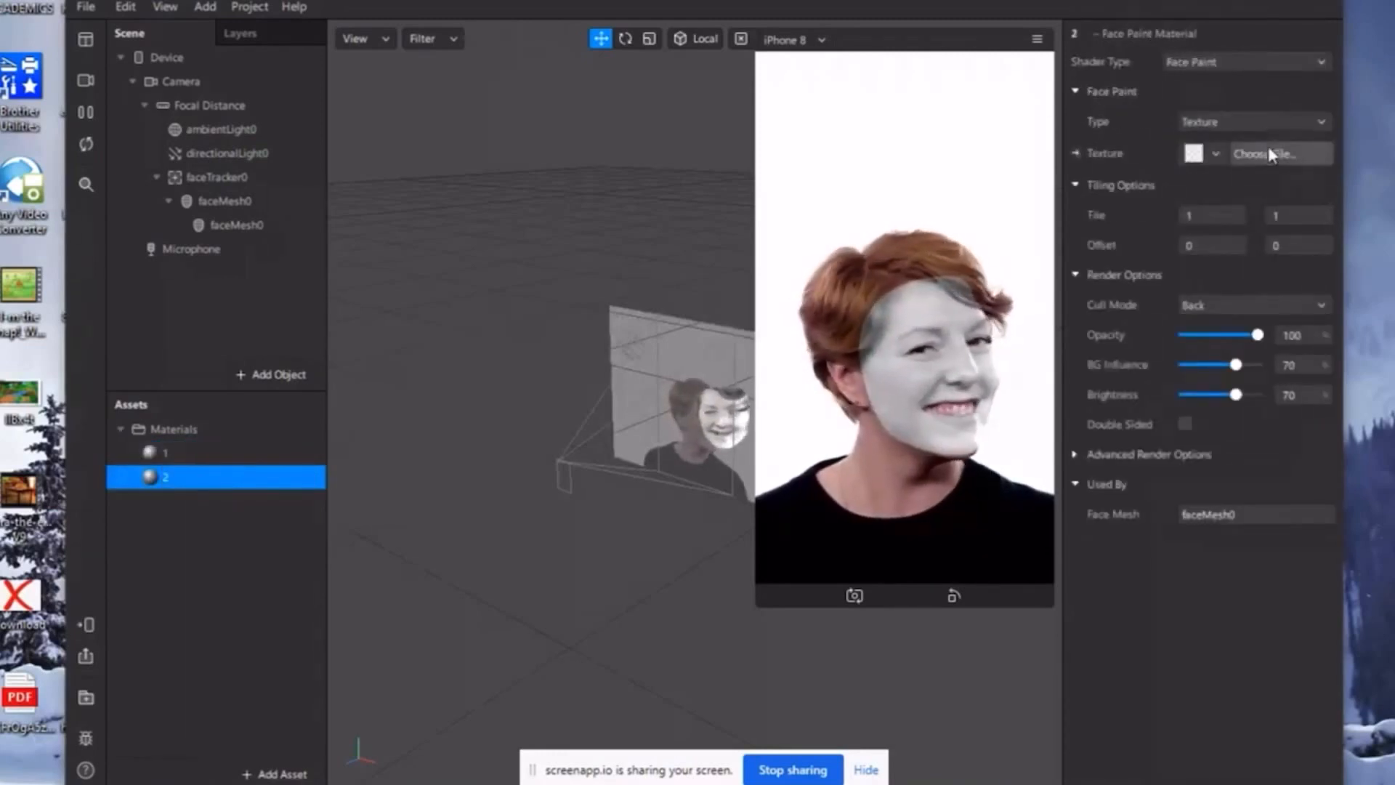
{"action": "left_click", "coordinate": [1268, 153]}
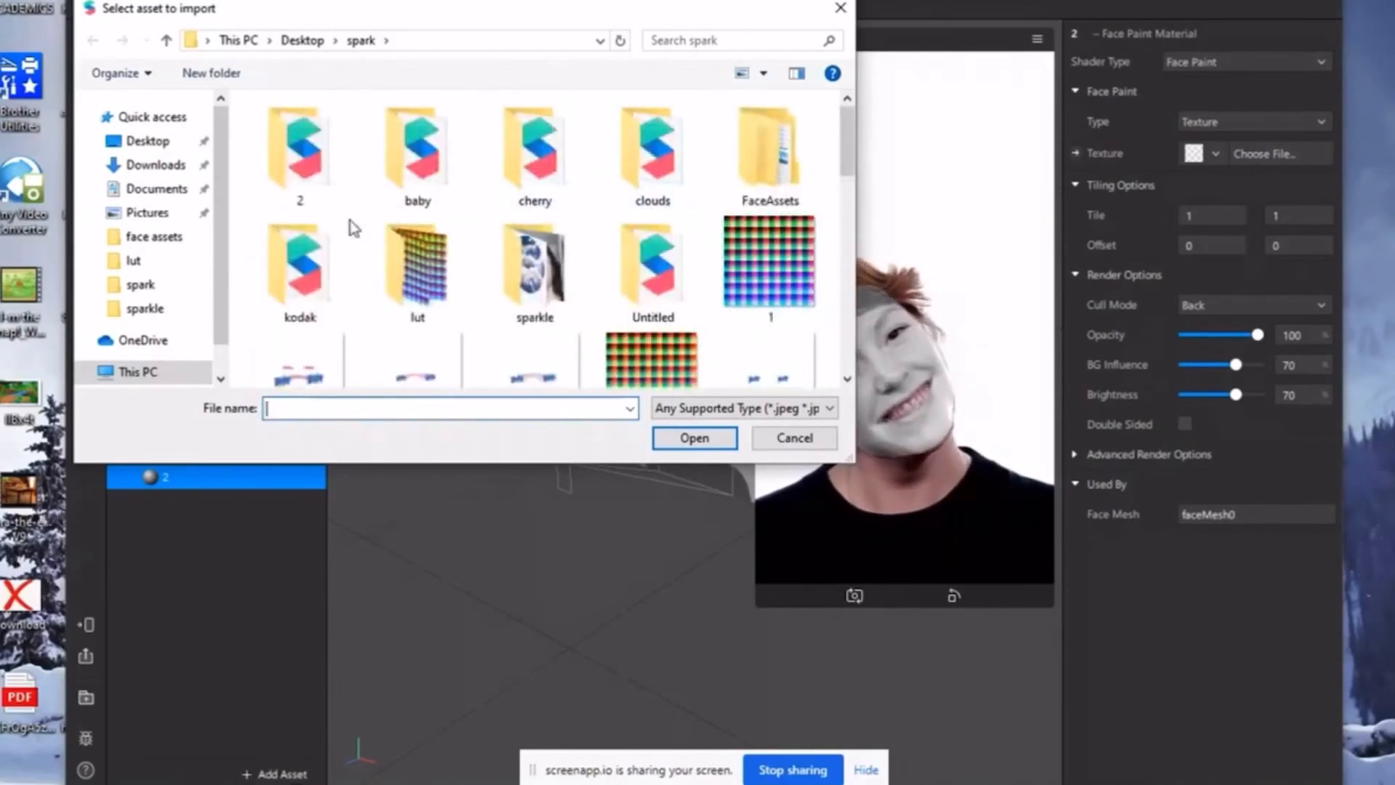
{"action": "double_click", "coordinate": [534, 258]}
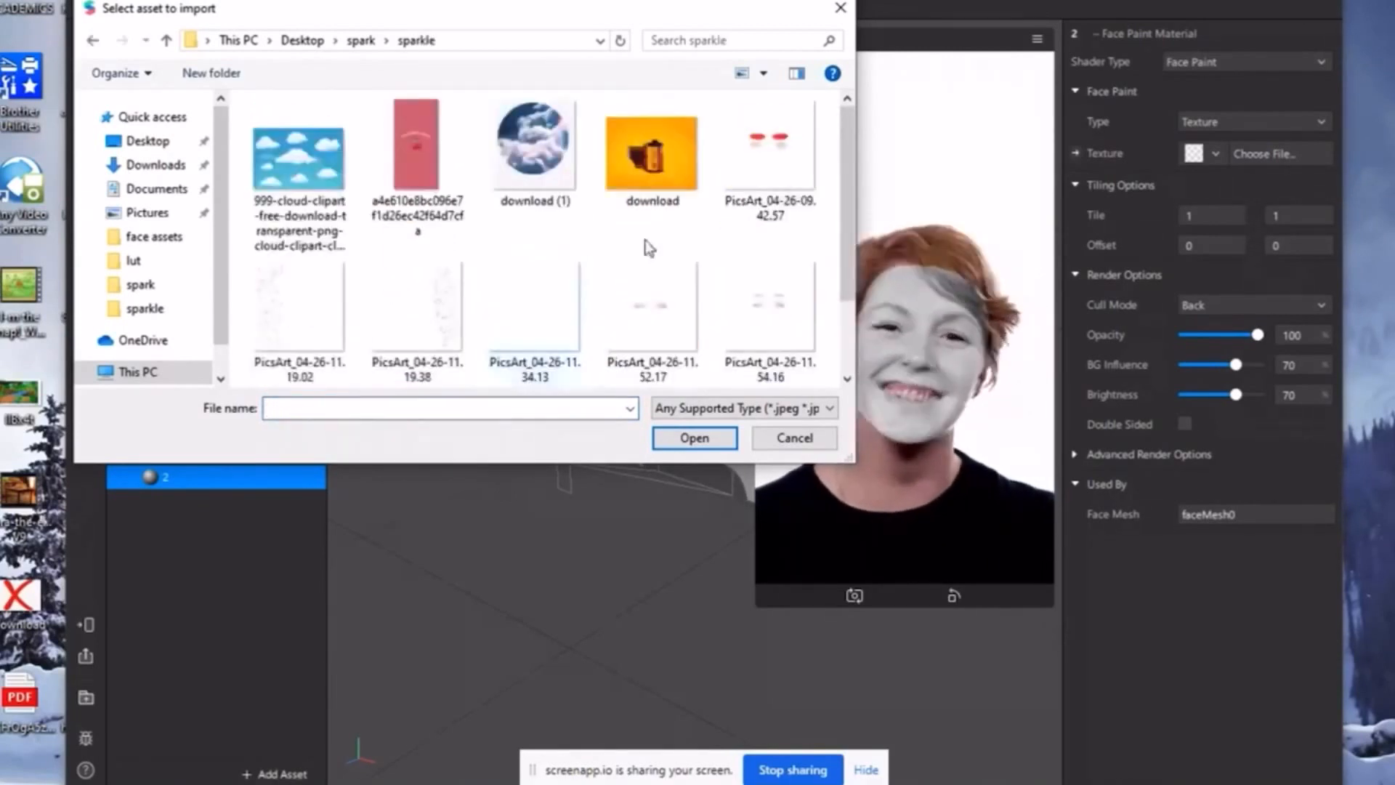
{"action": "left_click", "coordinate": [652, 306]}
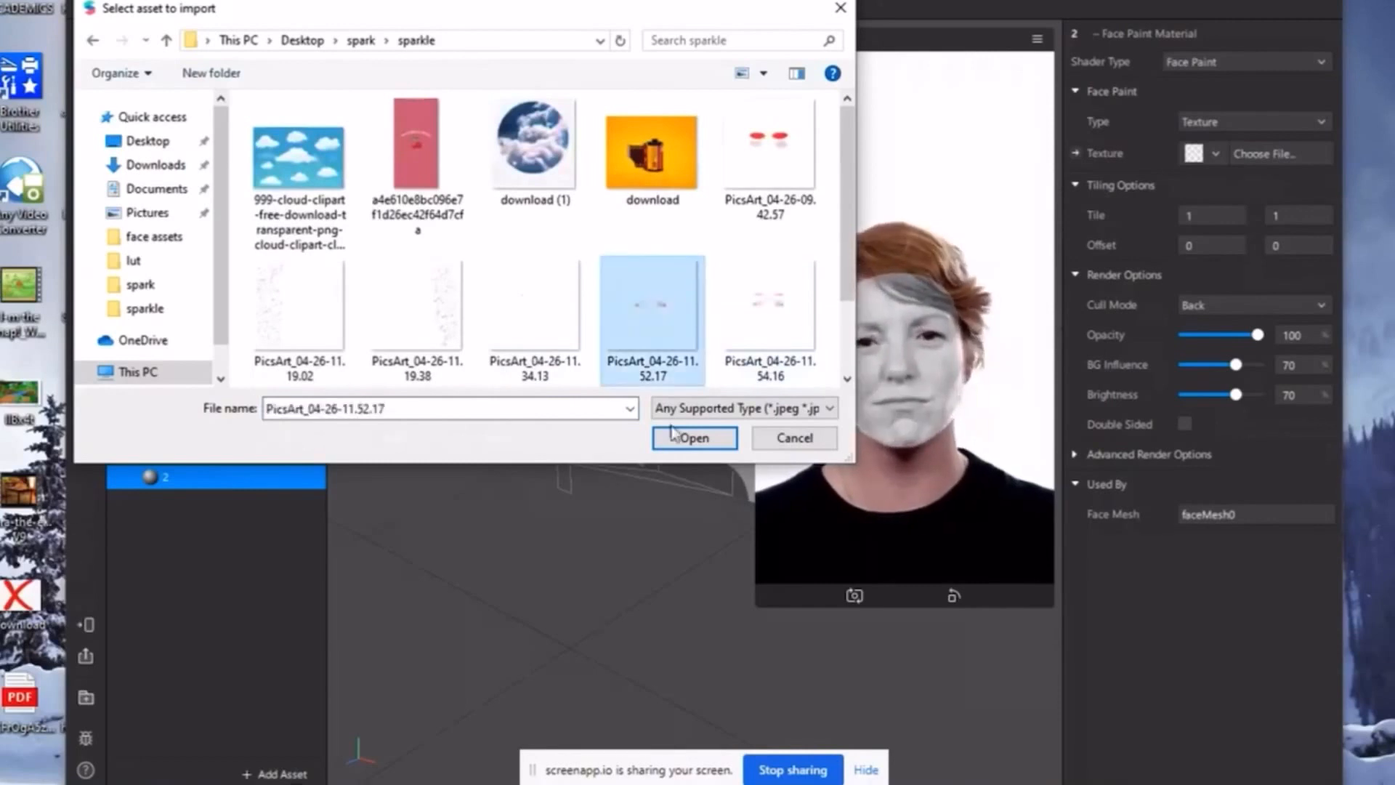
{"action": "left_click", "coordinate": [694, 437]}
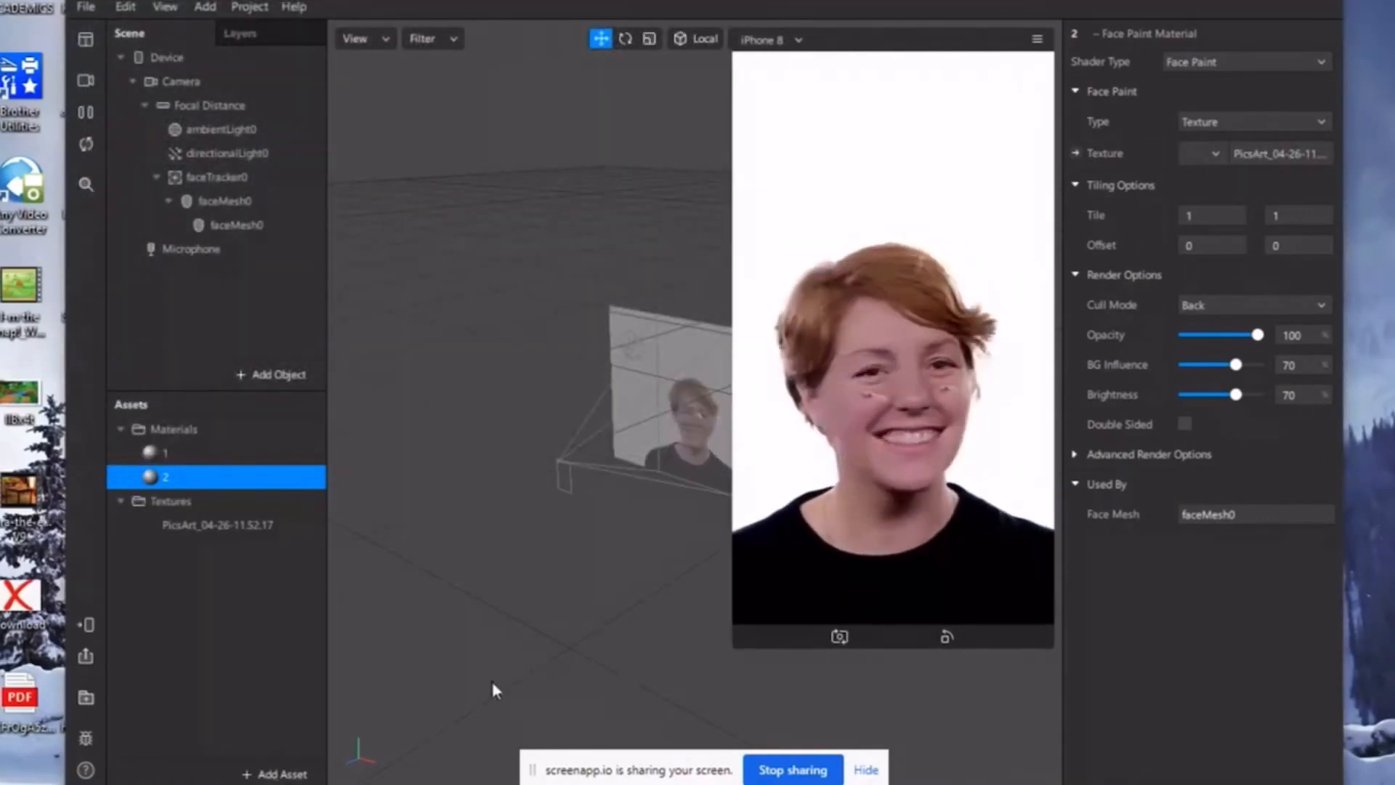
Step: Remove the earlier sticker texture and give material 2 the red PicsArt_04-26-12.29.55 cheek sticker
{"action": "left_click", "coordinate": [224, 523]}
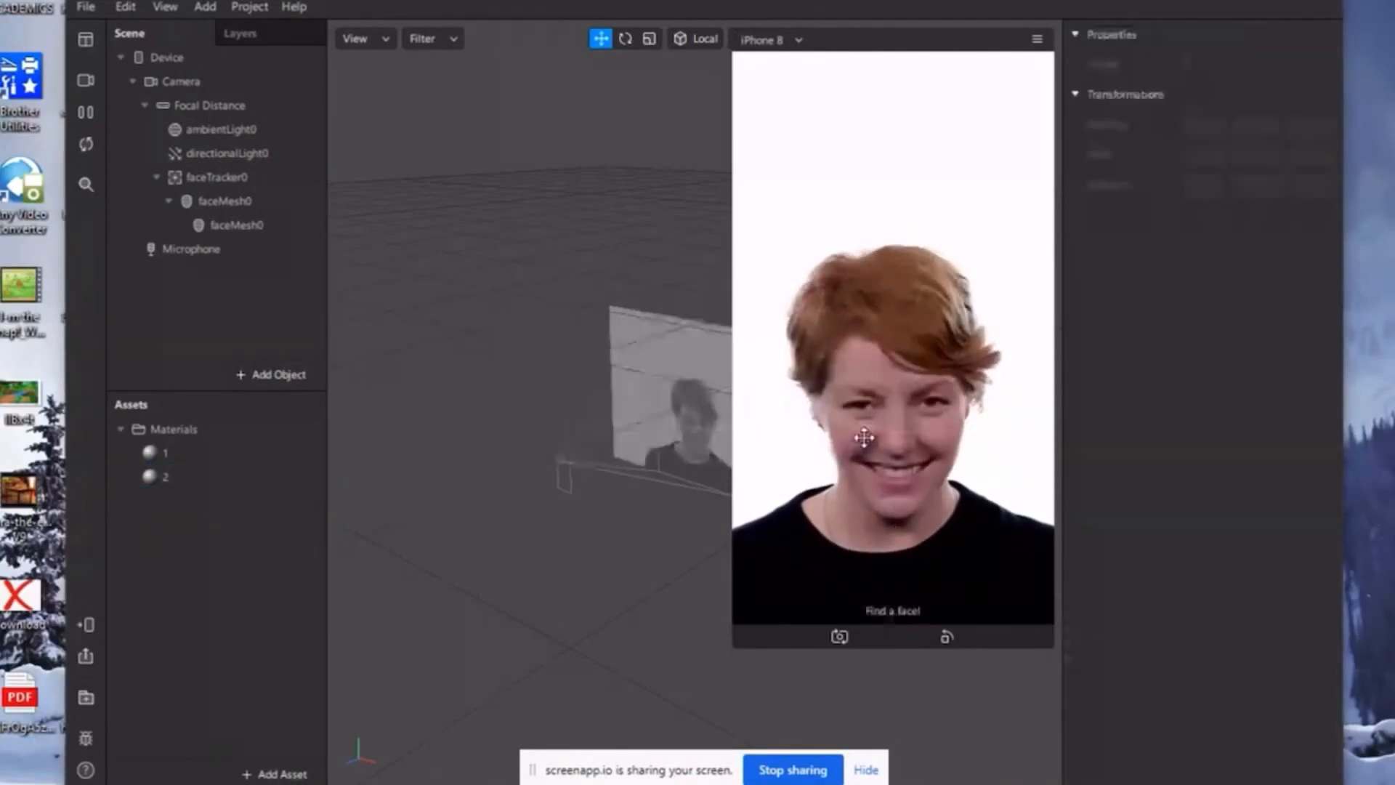
{"action": "left_click", "coordinate": [165, 477]}
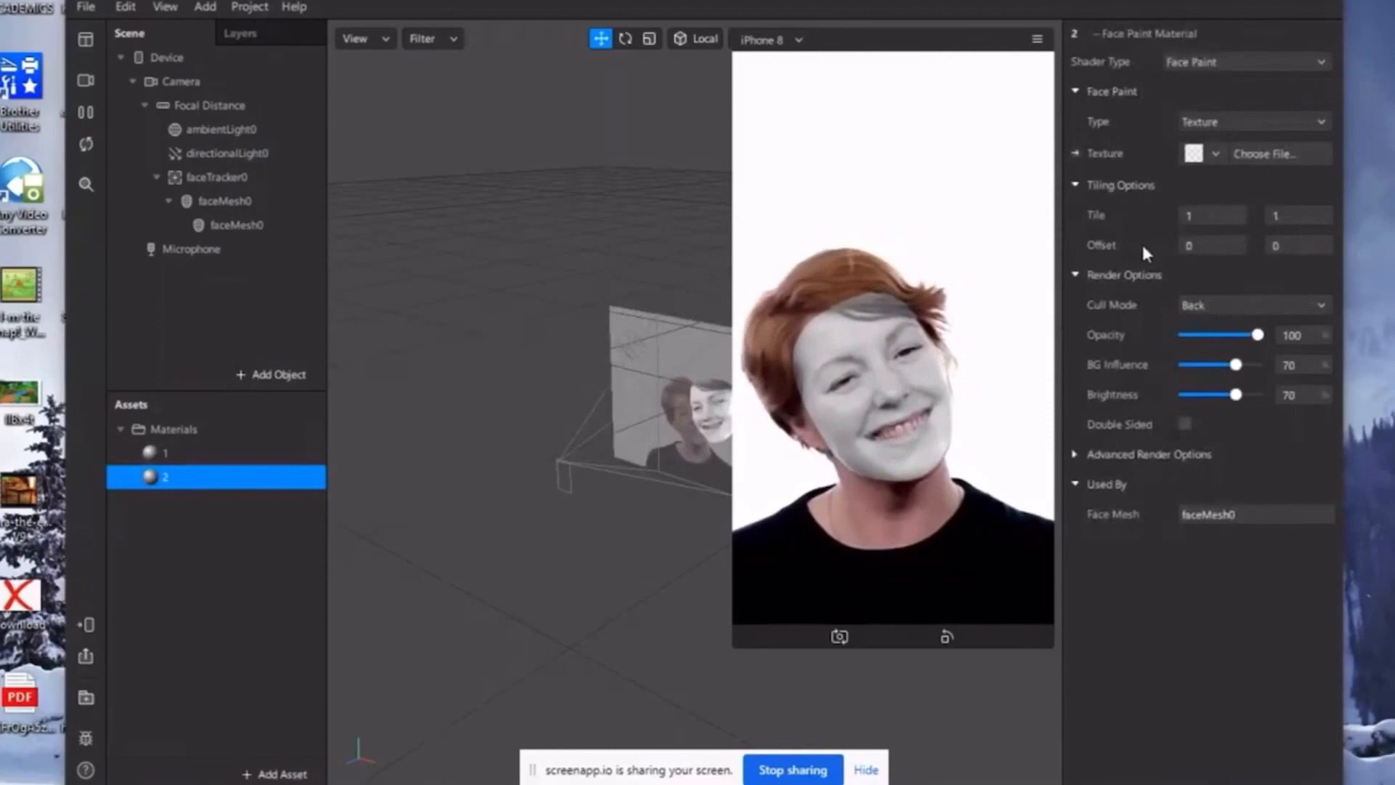
{"action": "left_click", "coordinate": [1257, 154]}
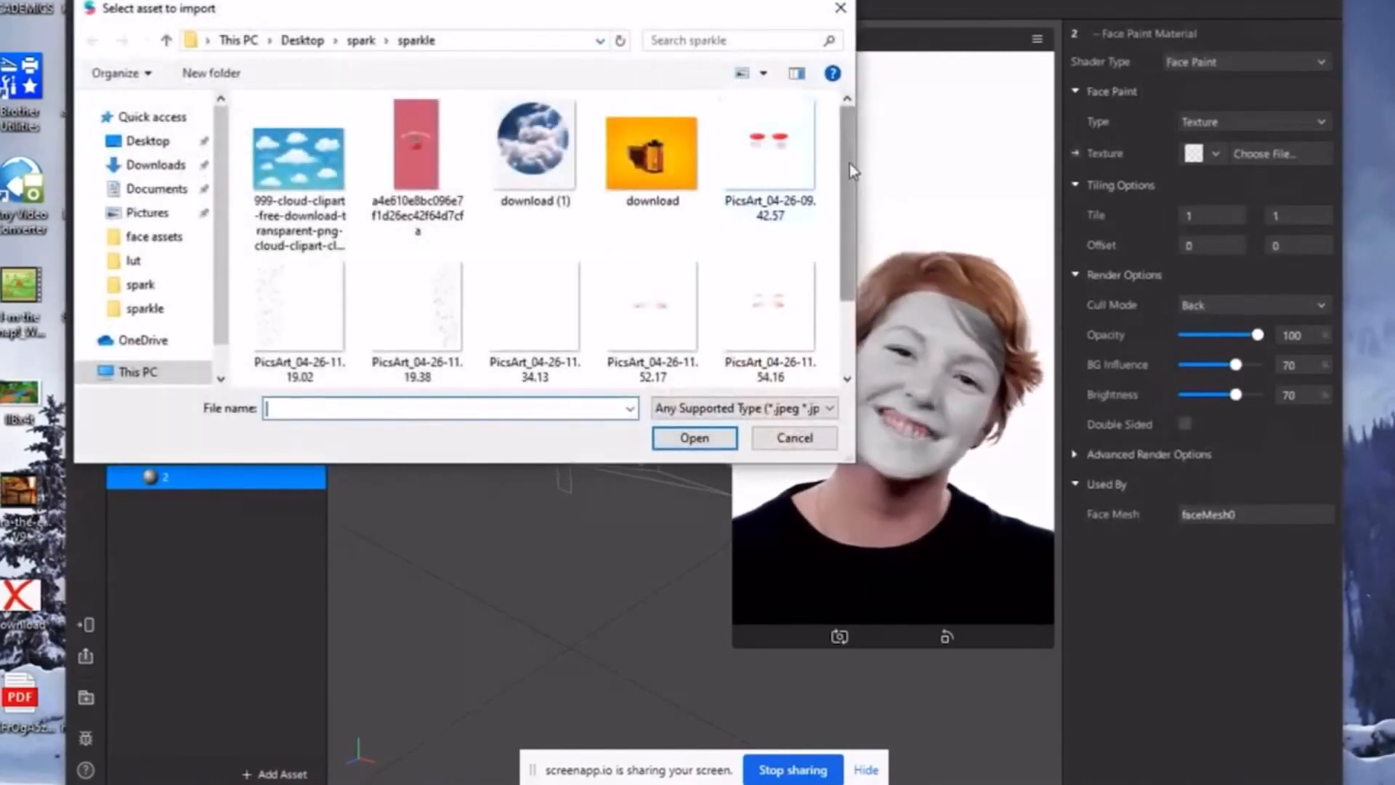
{"action": "left_click", "coordinate": [417, 306]}
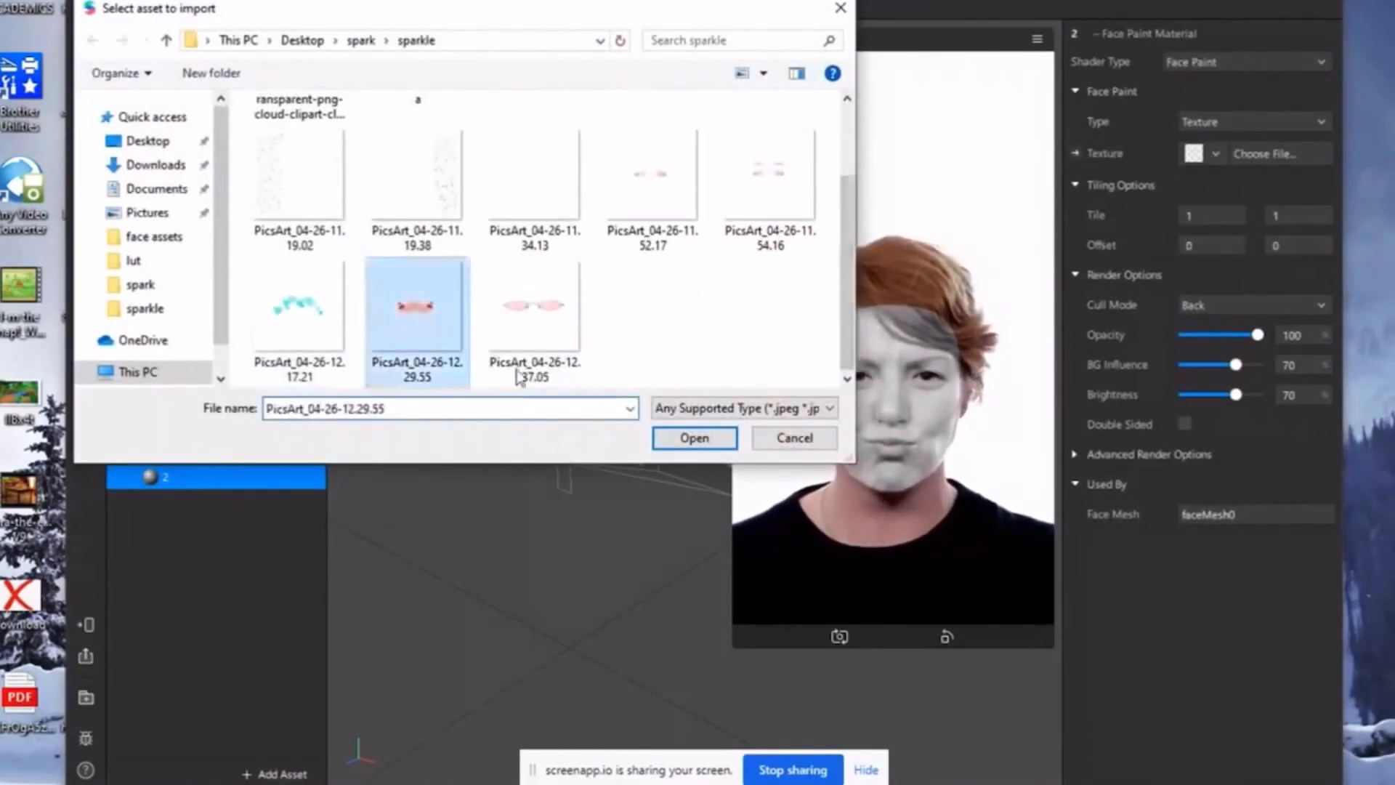
{"action": "left_click", "coordinate": [693, 437]}
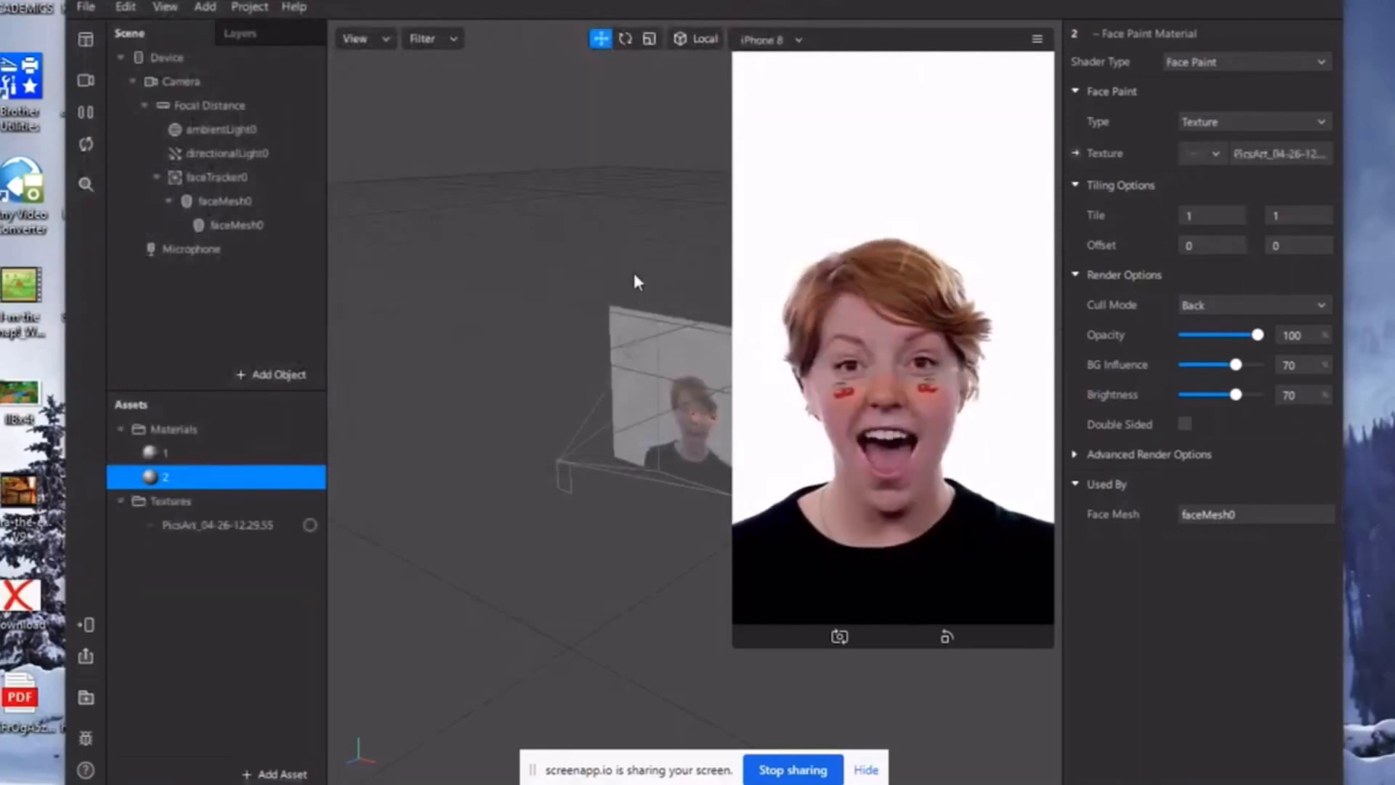